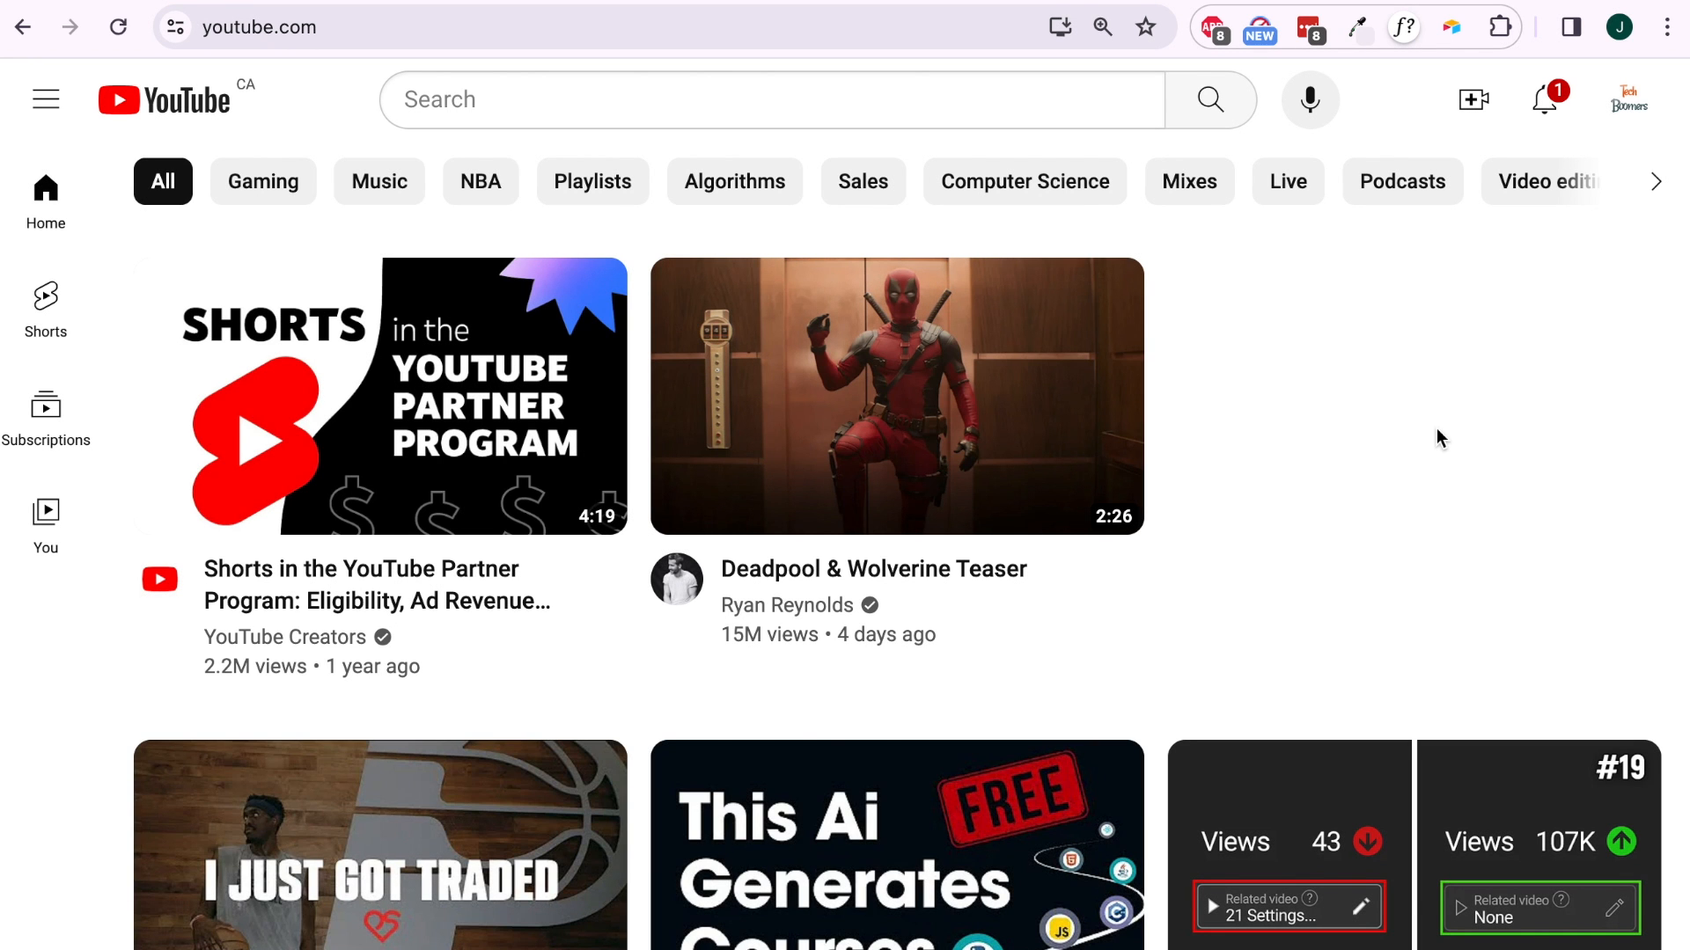
From your channel, open the Snapchat Streaks video and show its extra actions menu with Save
{"action": "left_click", "coordinate": [1629, 99]}
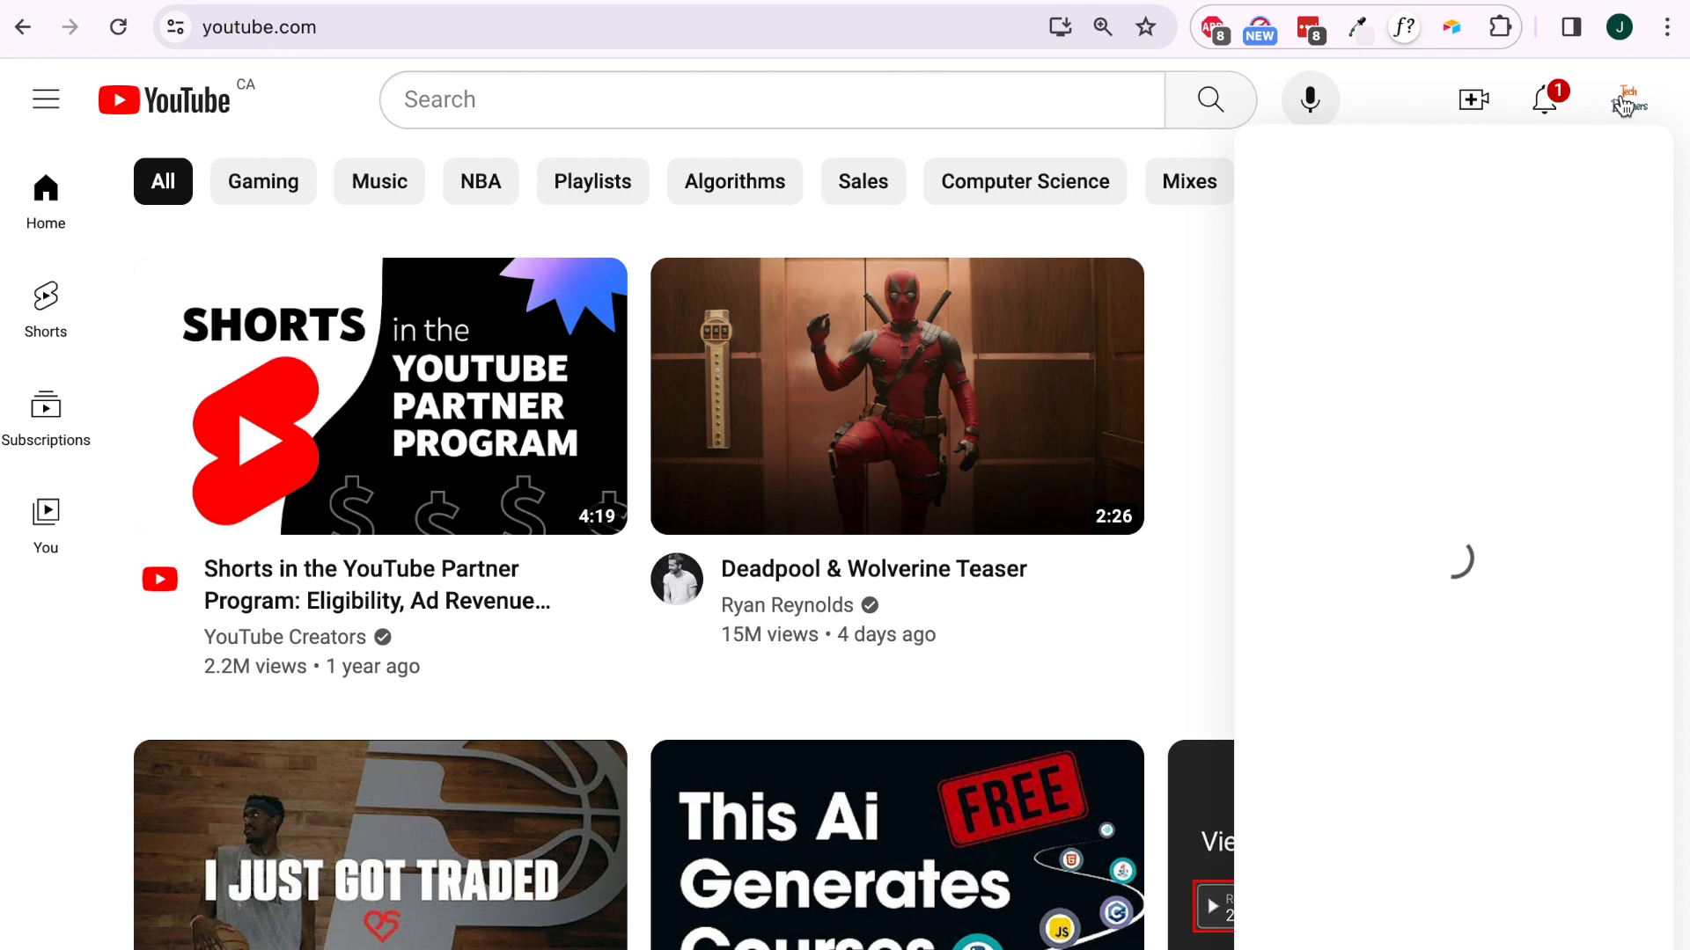
{"action": "left_click", "coordinate": [1626, 99]}
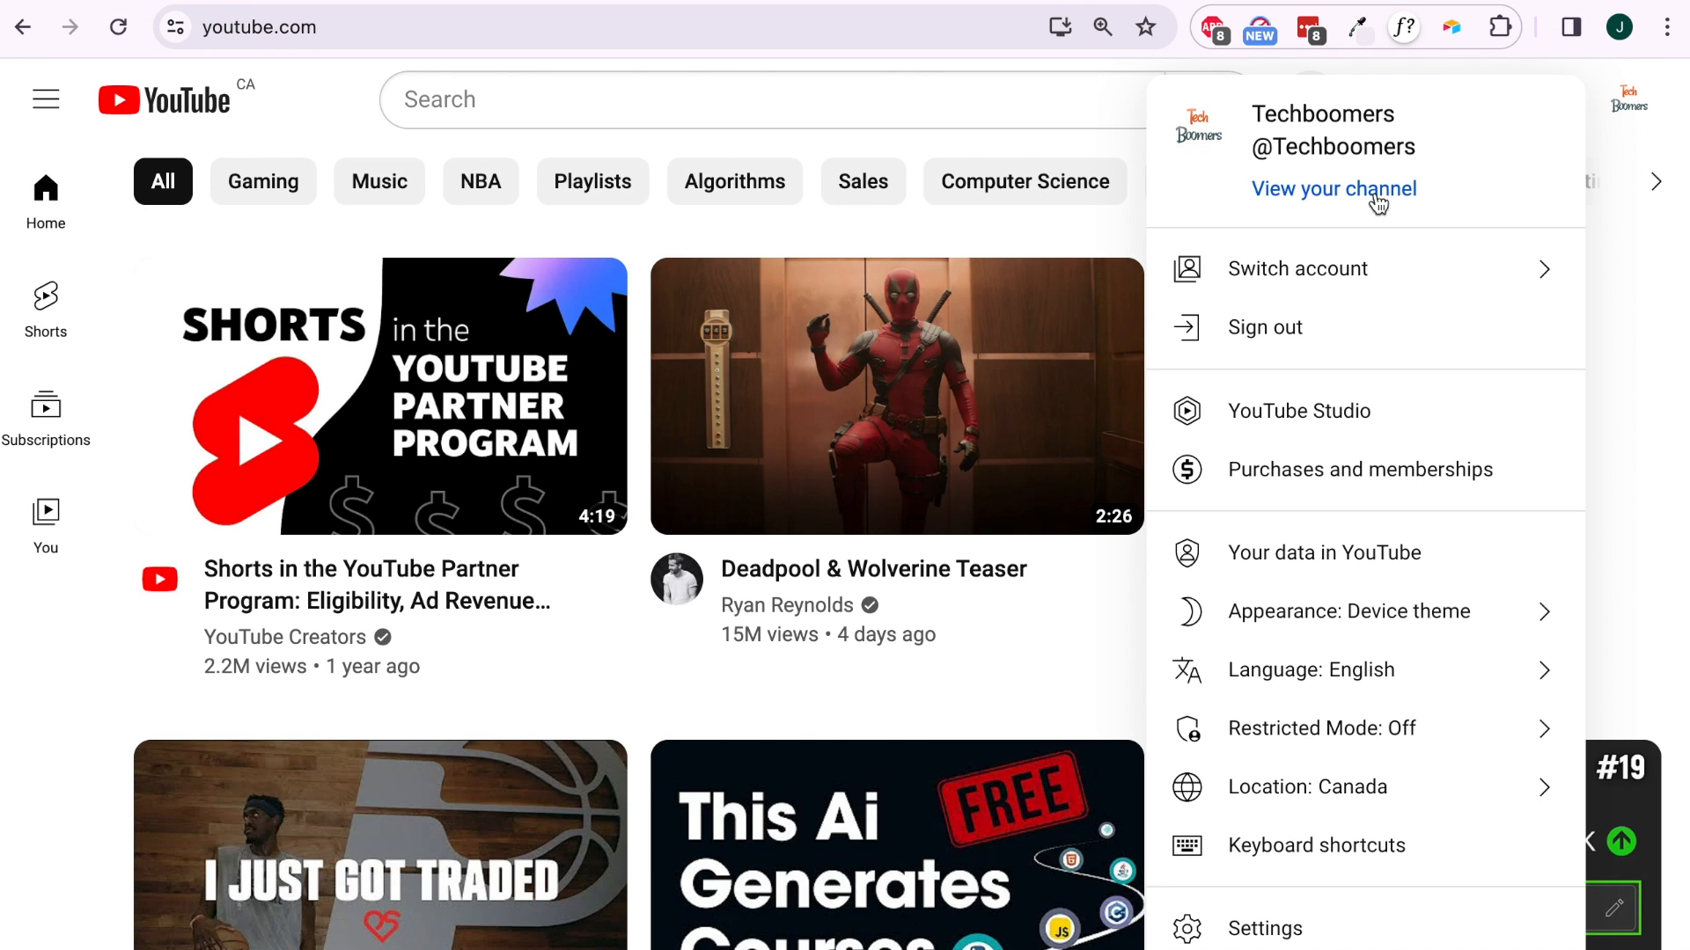
{"action": "left_click", "coordinate": [1333, 188]}
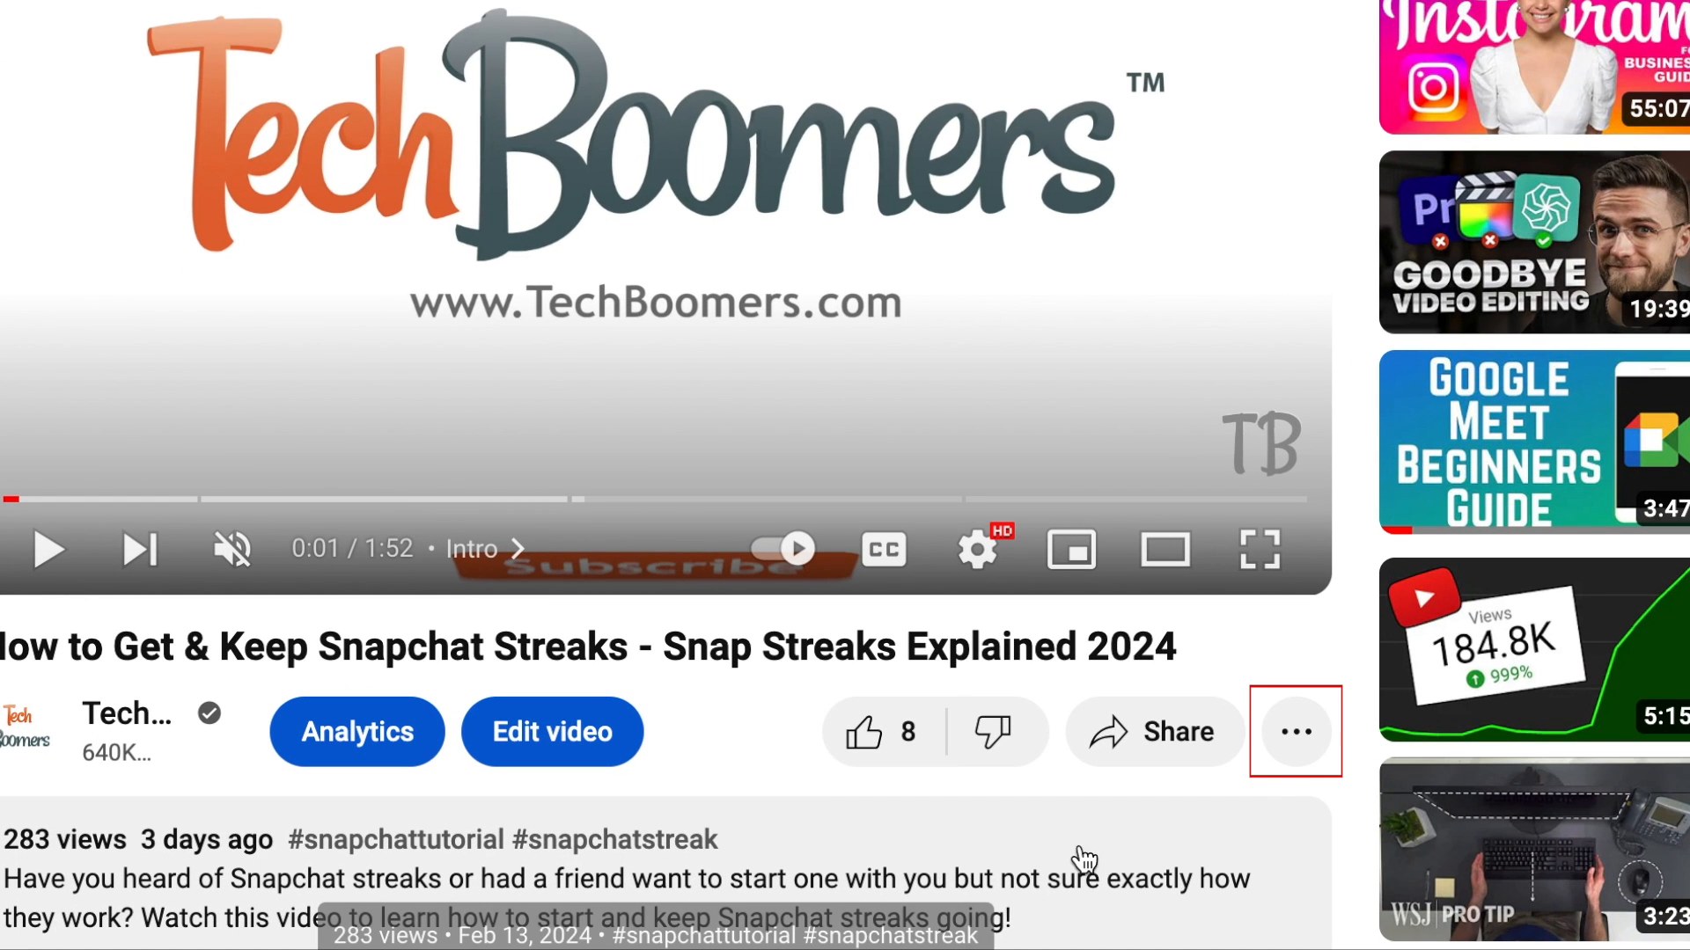
{"action": "left_click", "coordinate": [1297, 731]}
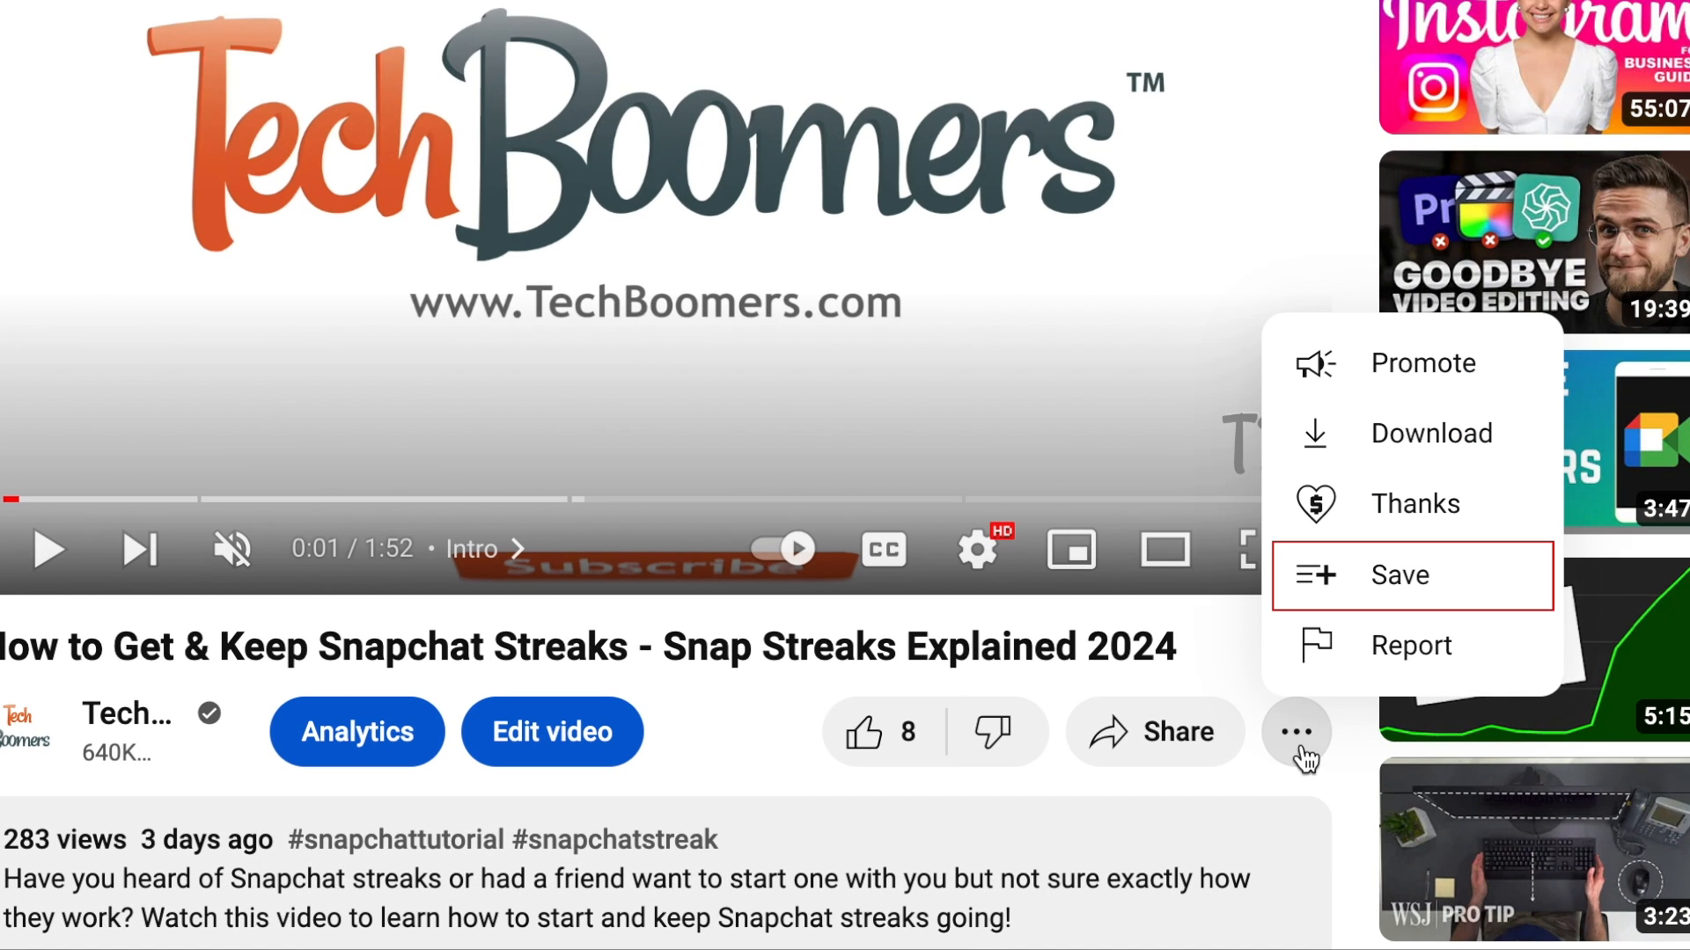
{"action": "mouse_move", "coordinate": [1359, 653]}
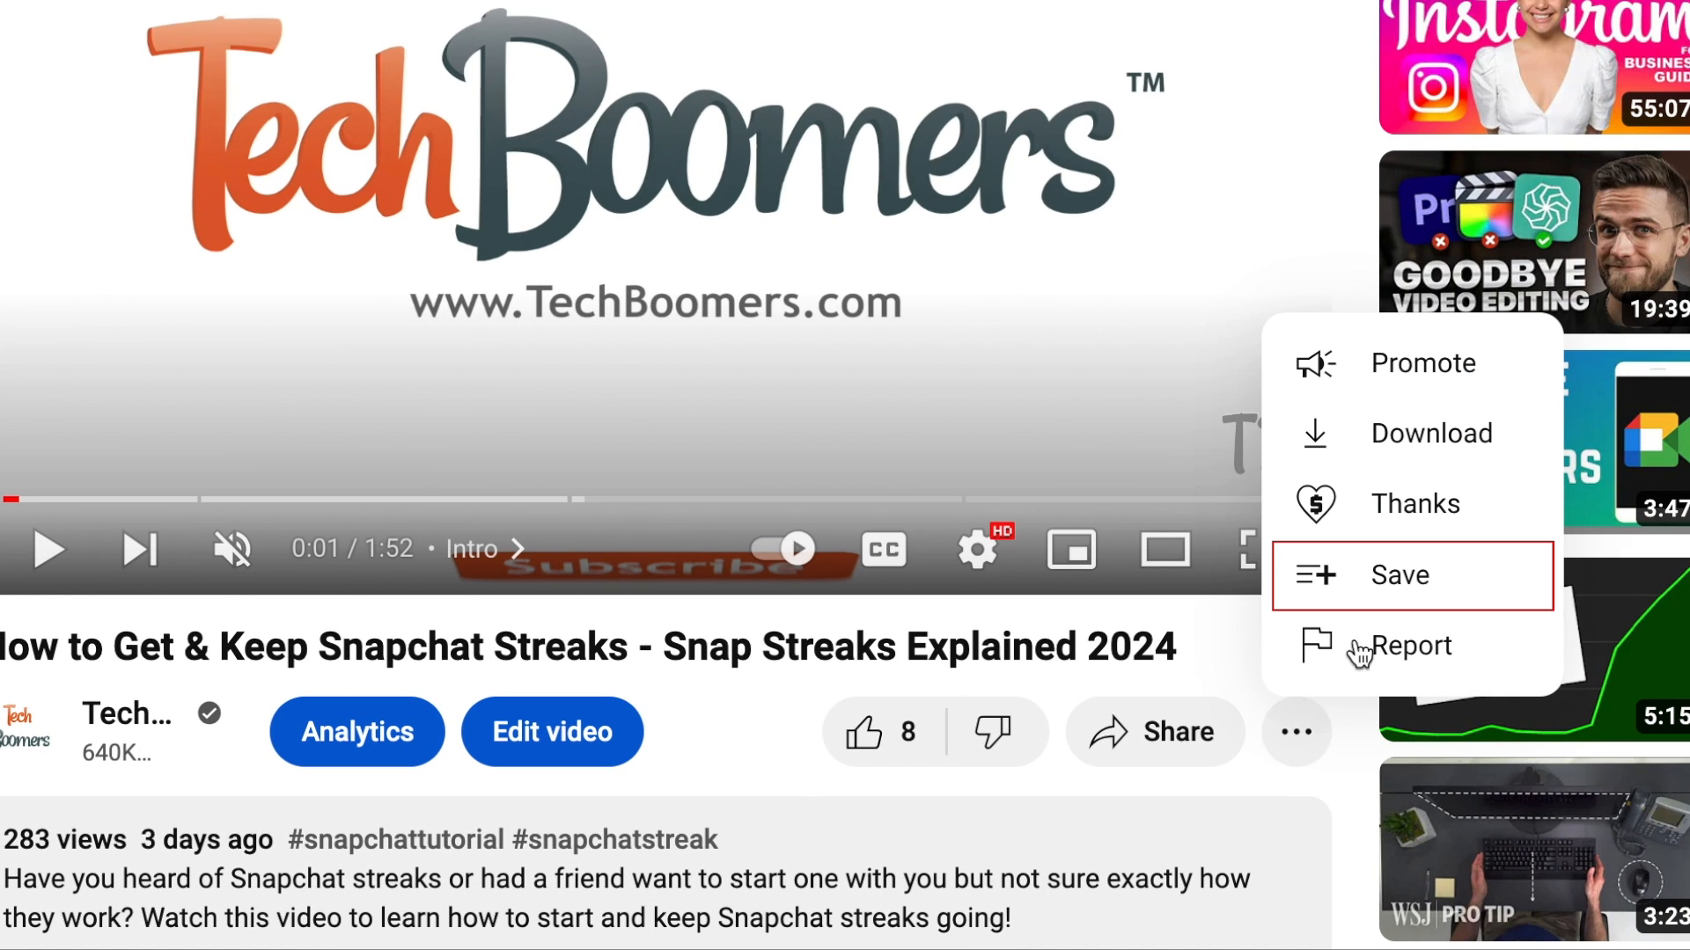
Create a new Private playlist named 'Recent Uploads' and save the Snapchat Streaks video to it
{"action": "left_click", "coordinate": [1399, 575]}
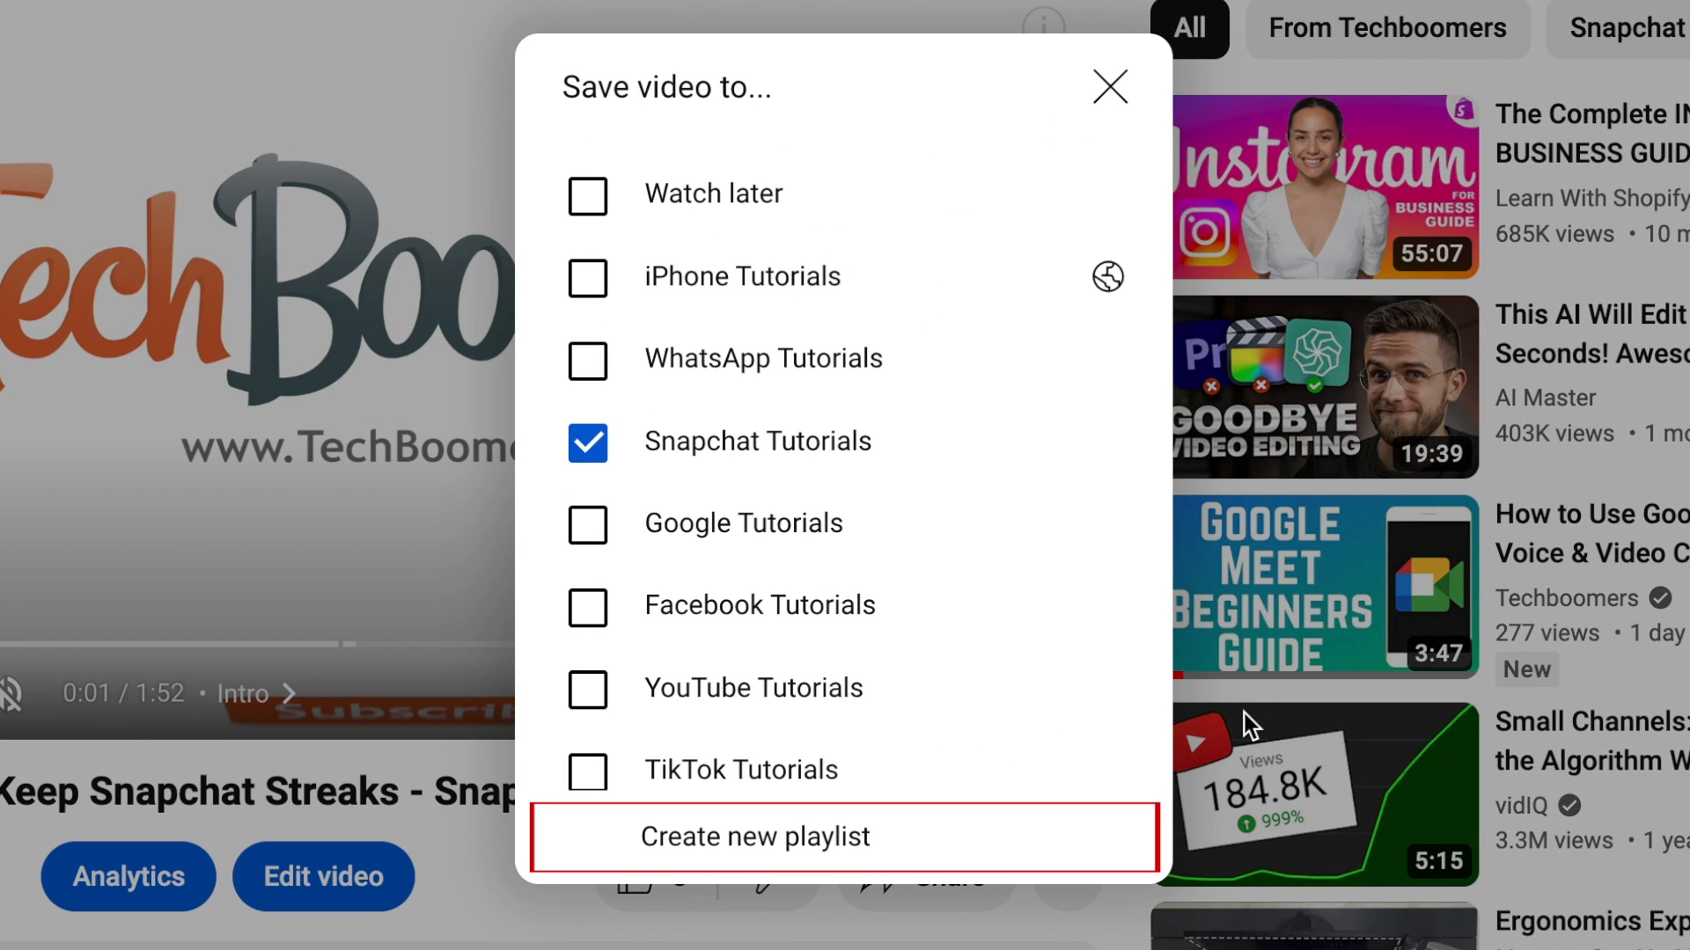
{"action": "mouse_move", "coordinate": [1124, 835]}
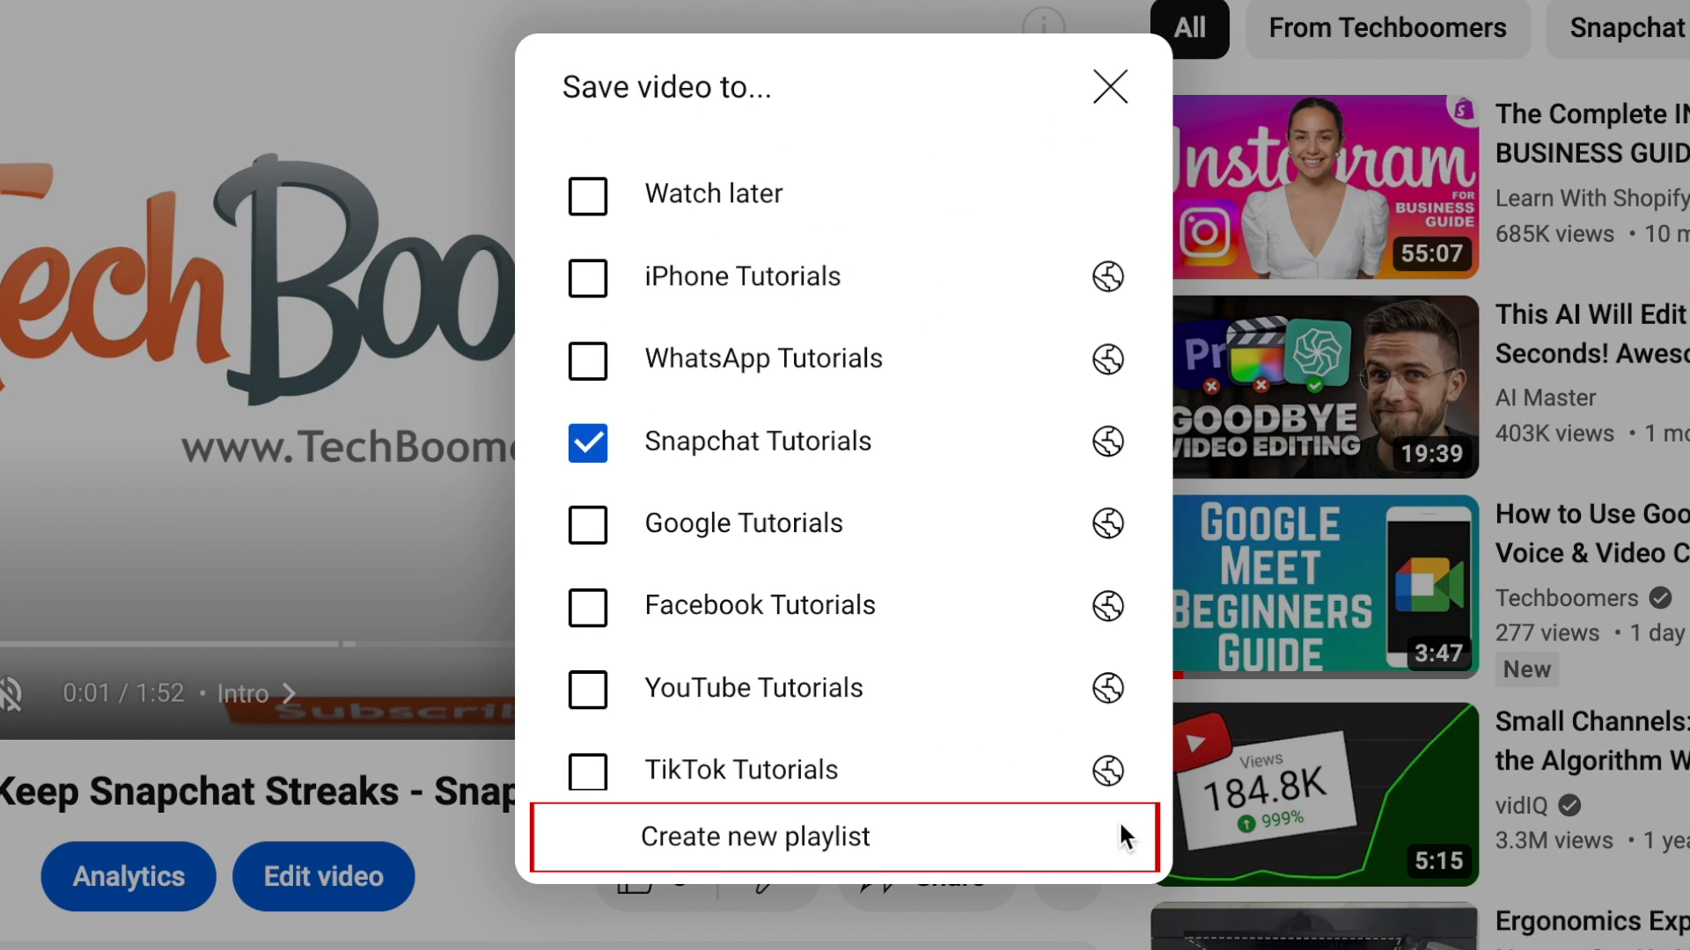
{"action": "left_click", "coordinate": [755, 837]}
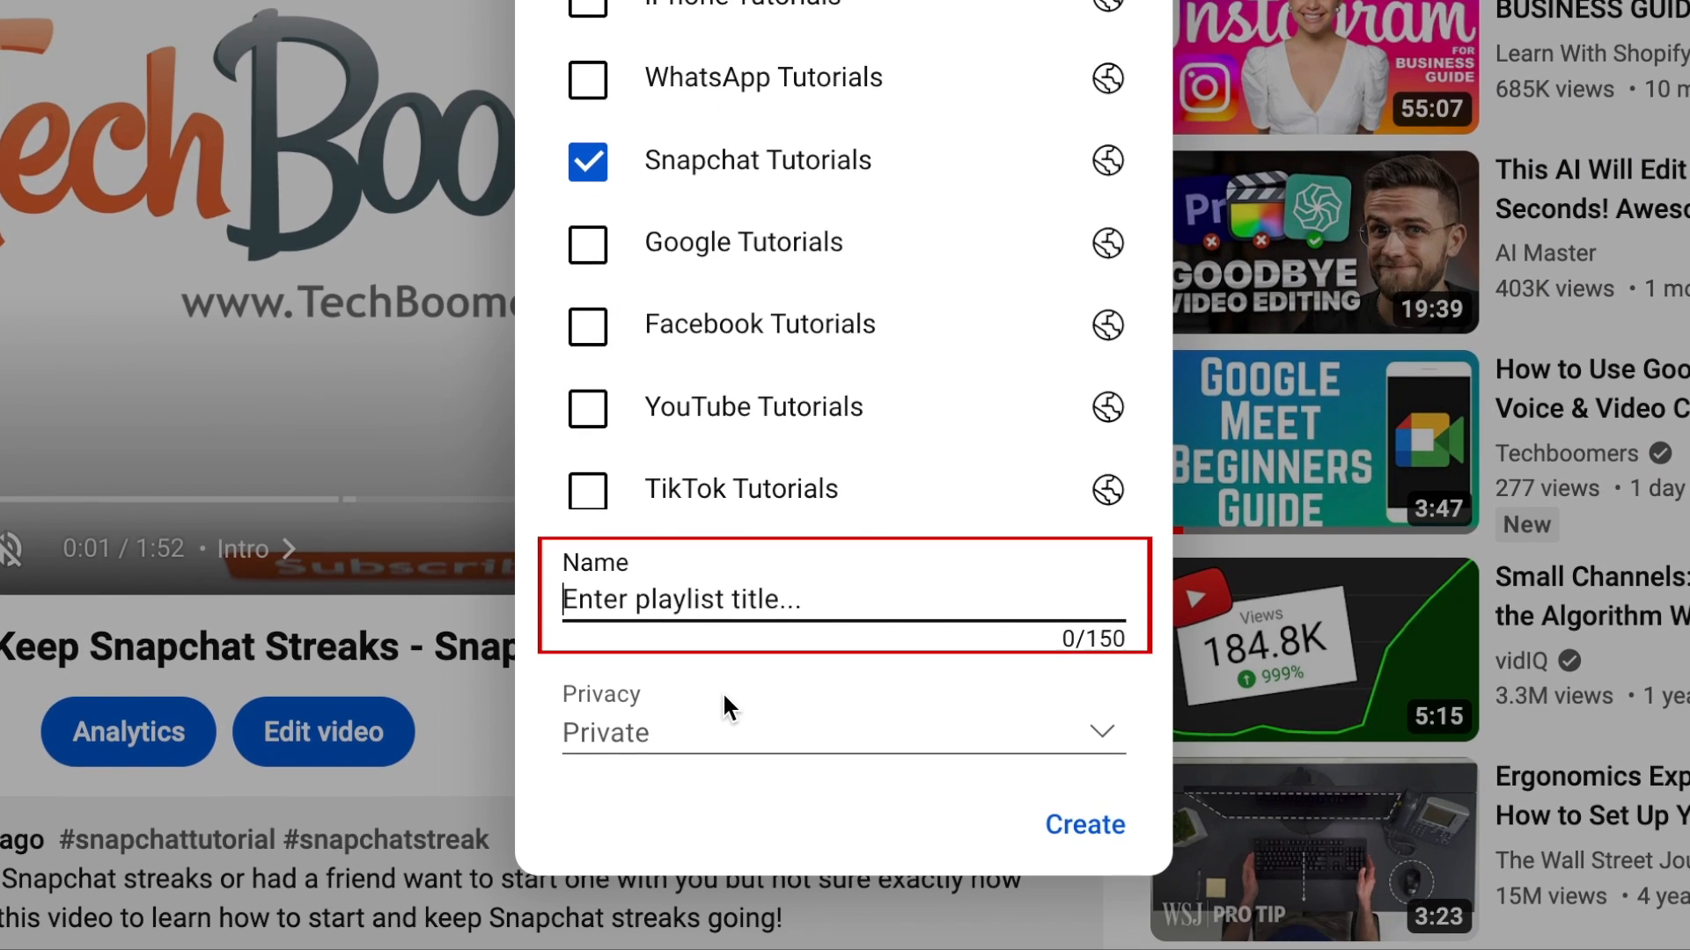
{"action": "type", "text": "Recent U"}
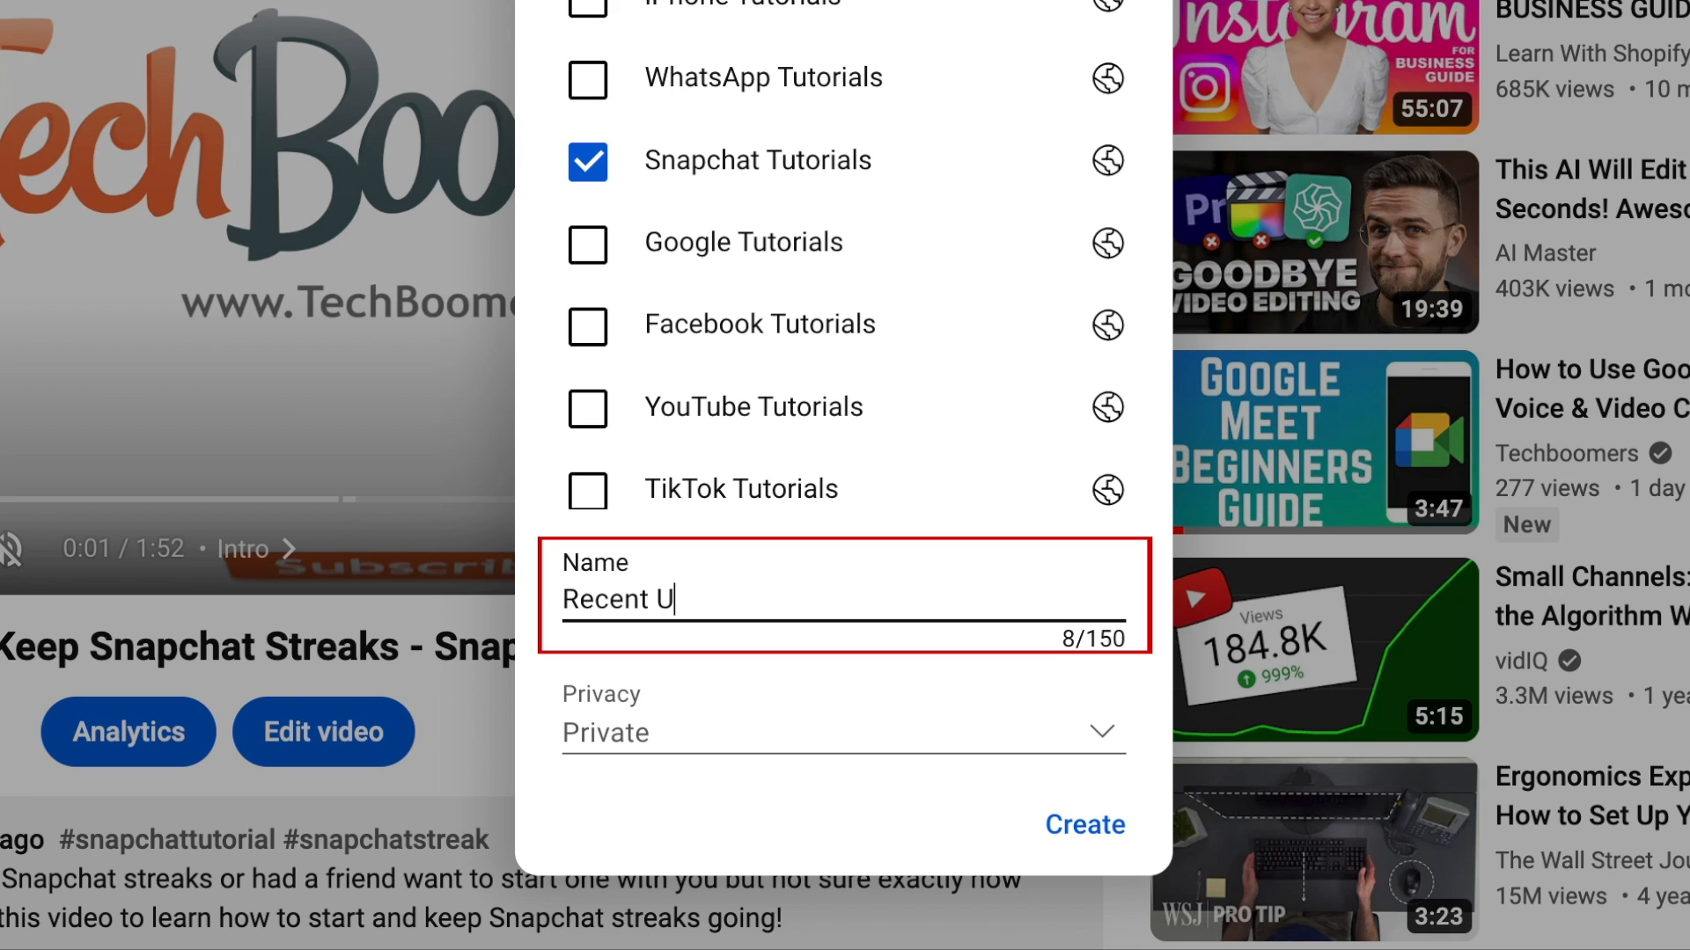
{"action": "type", "text": "ploads"}
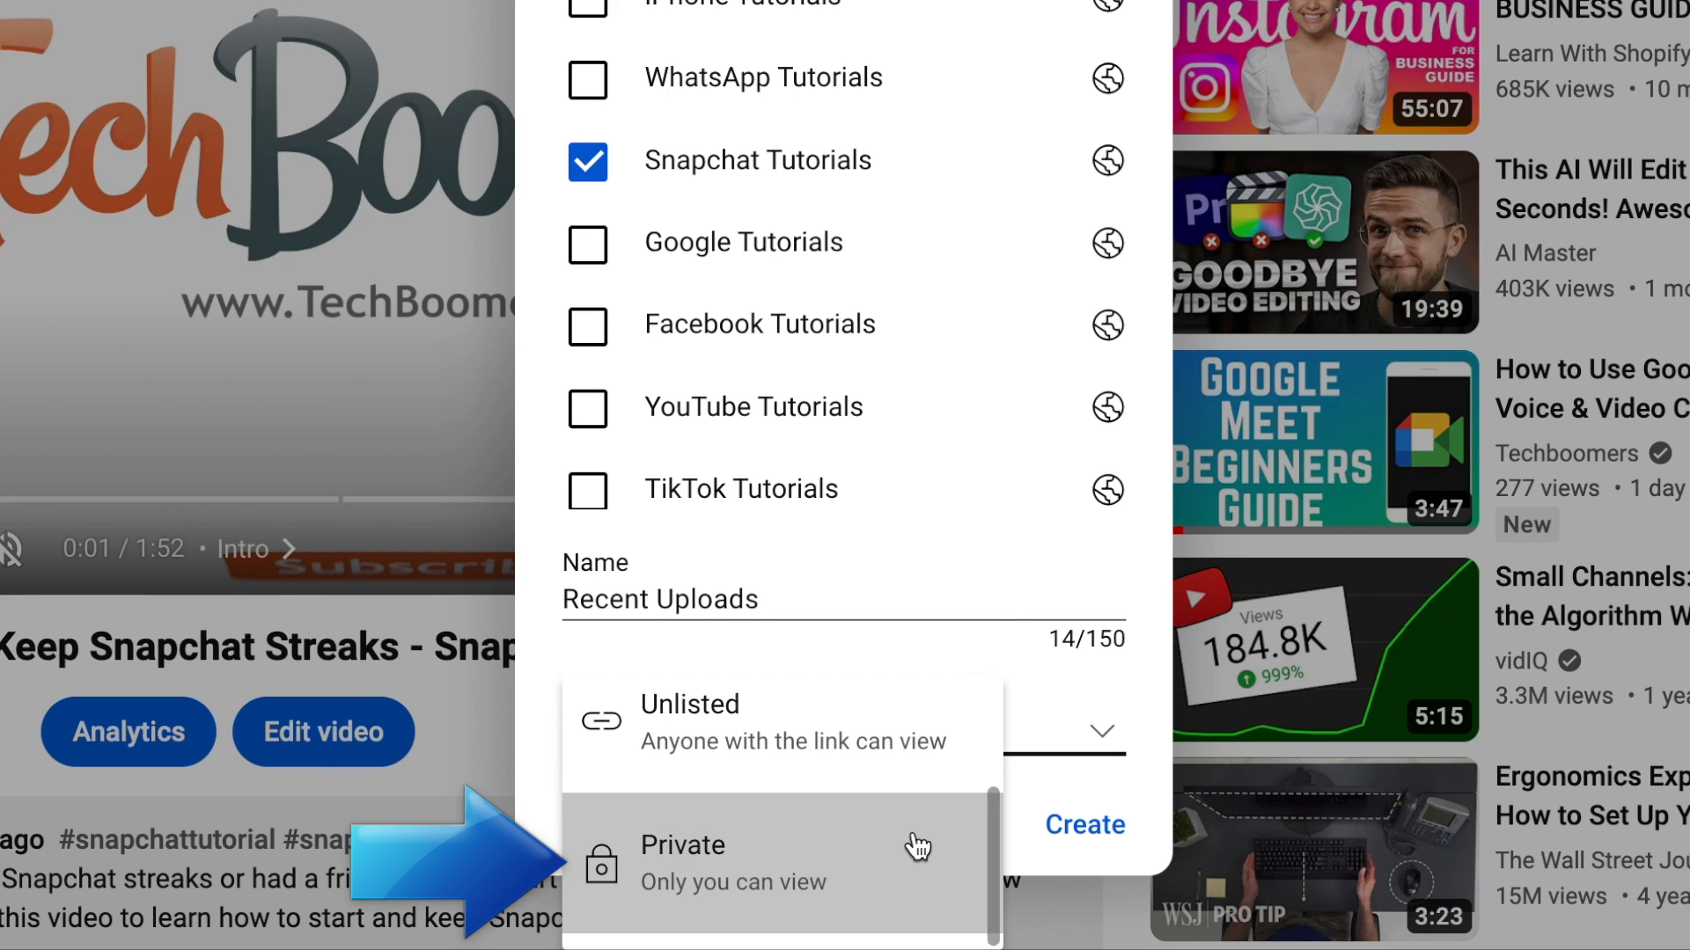
{"action": "mouse_move", "coordinate": [911, 786]}
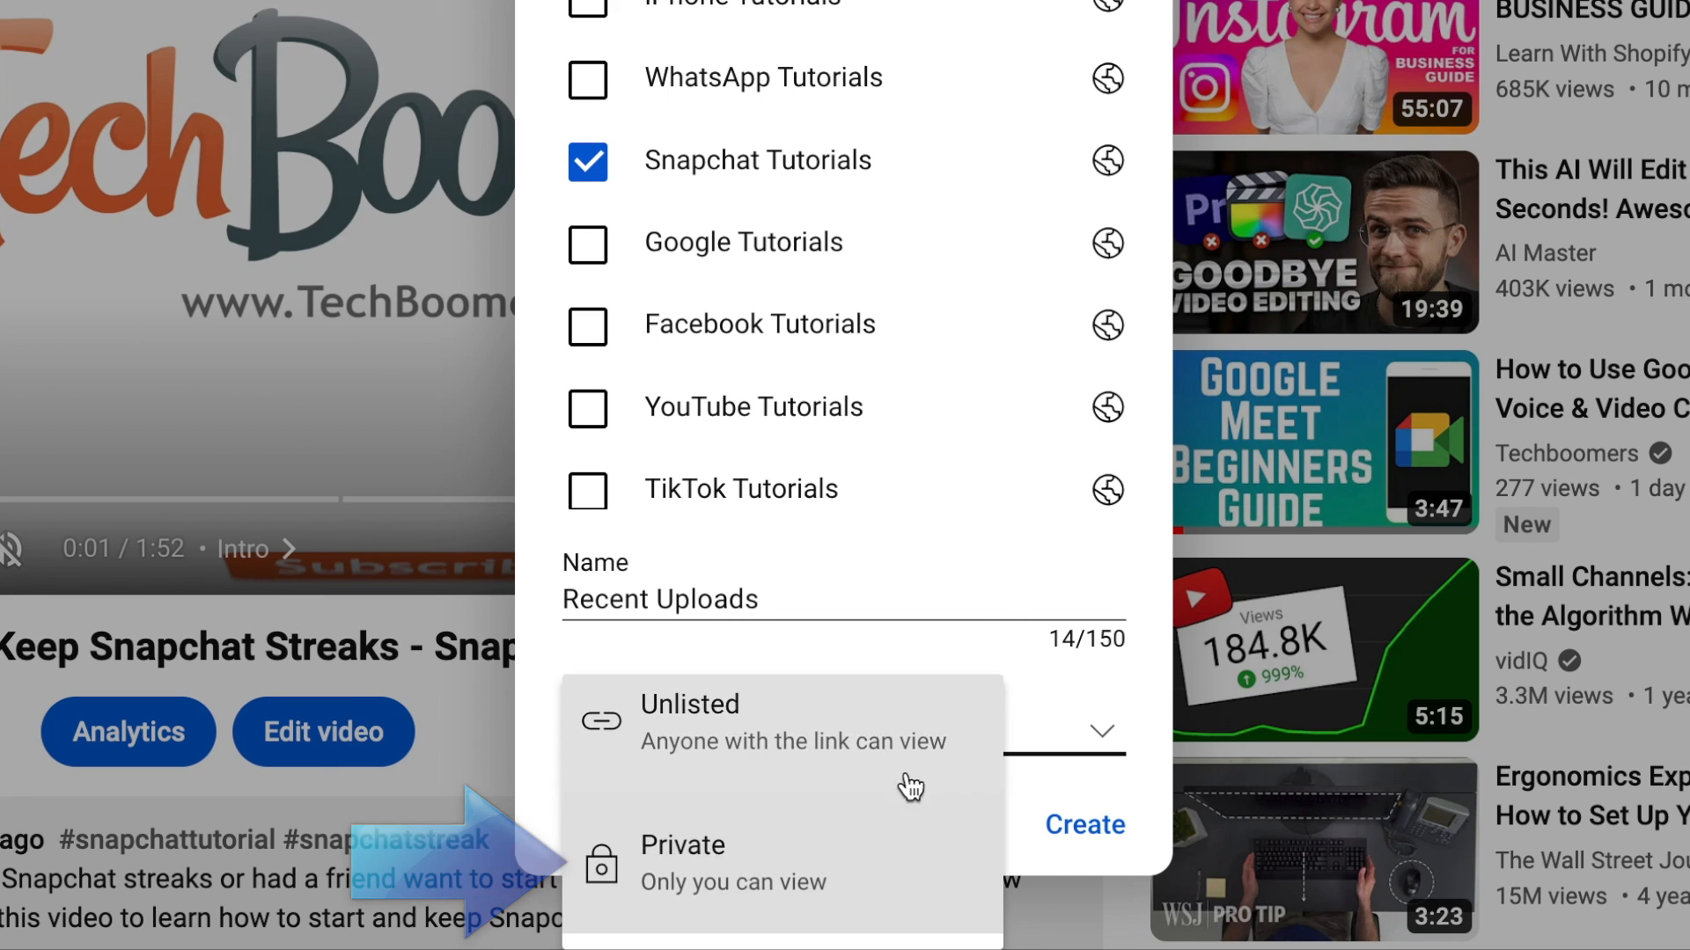
{"action": "left_click", "coordinate": [682, 845]}
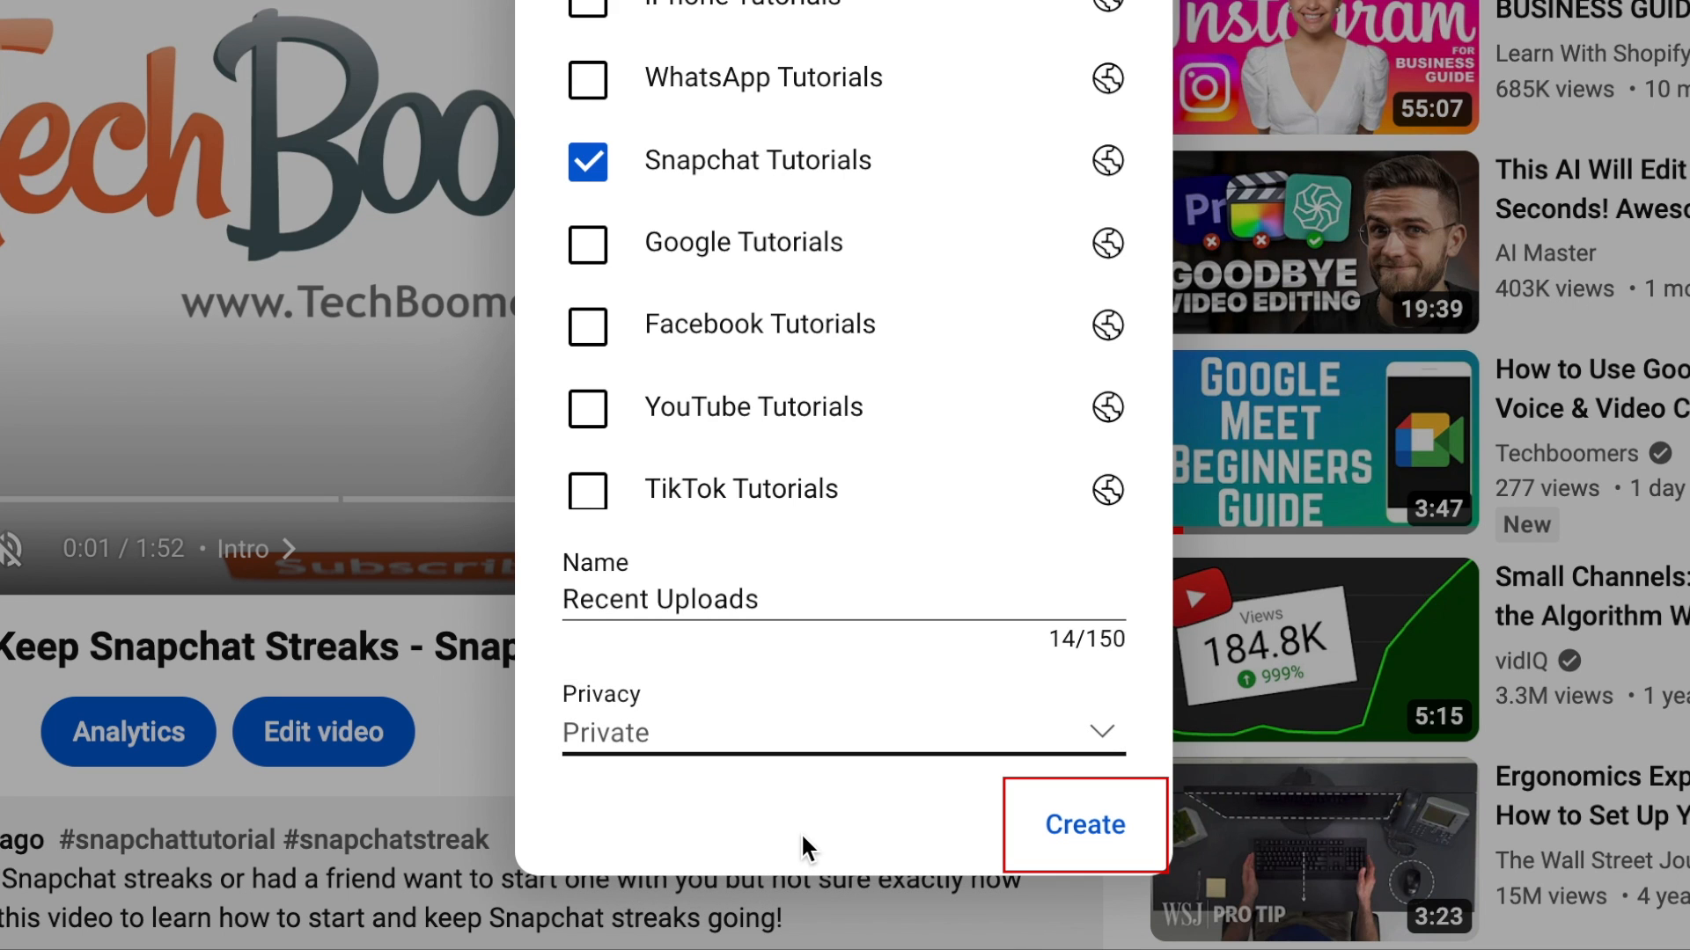
{"action": "mouse_move", "coordinate": [1084, 825]}
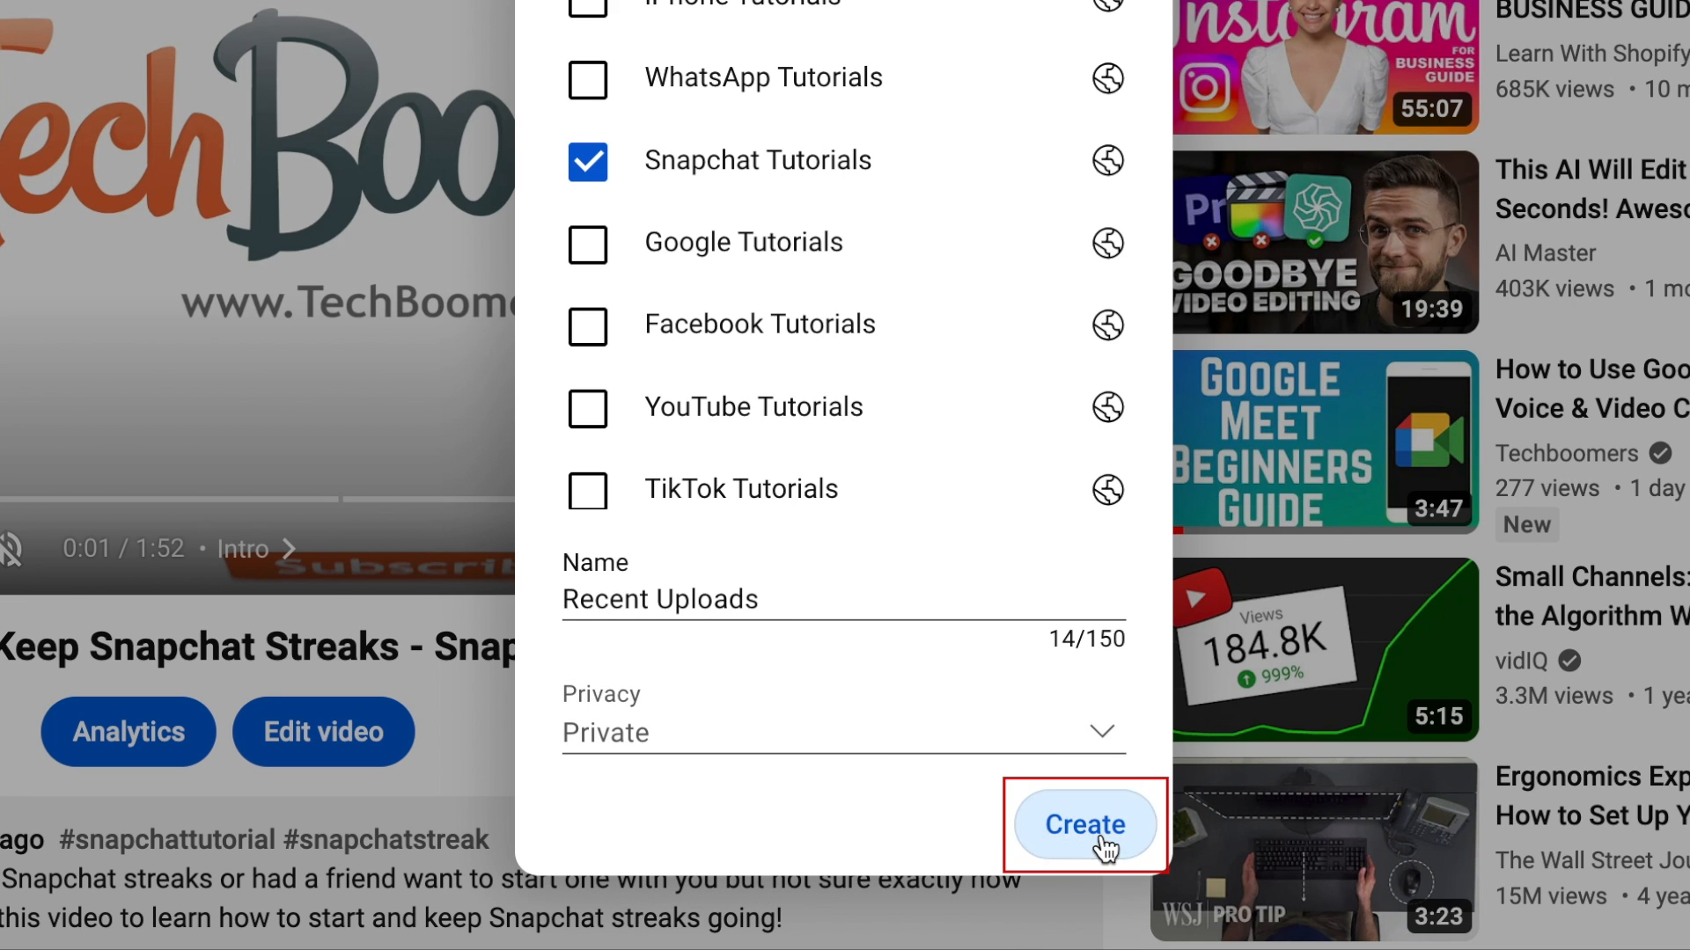
{"action": "left_click", "coordinate": [1084, 825]}
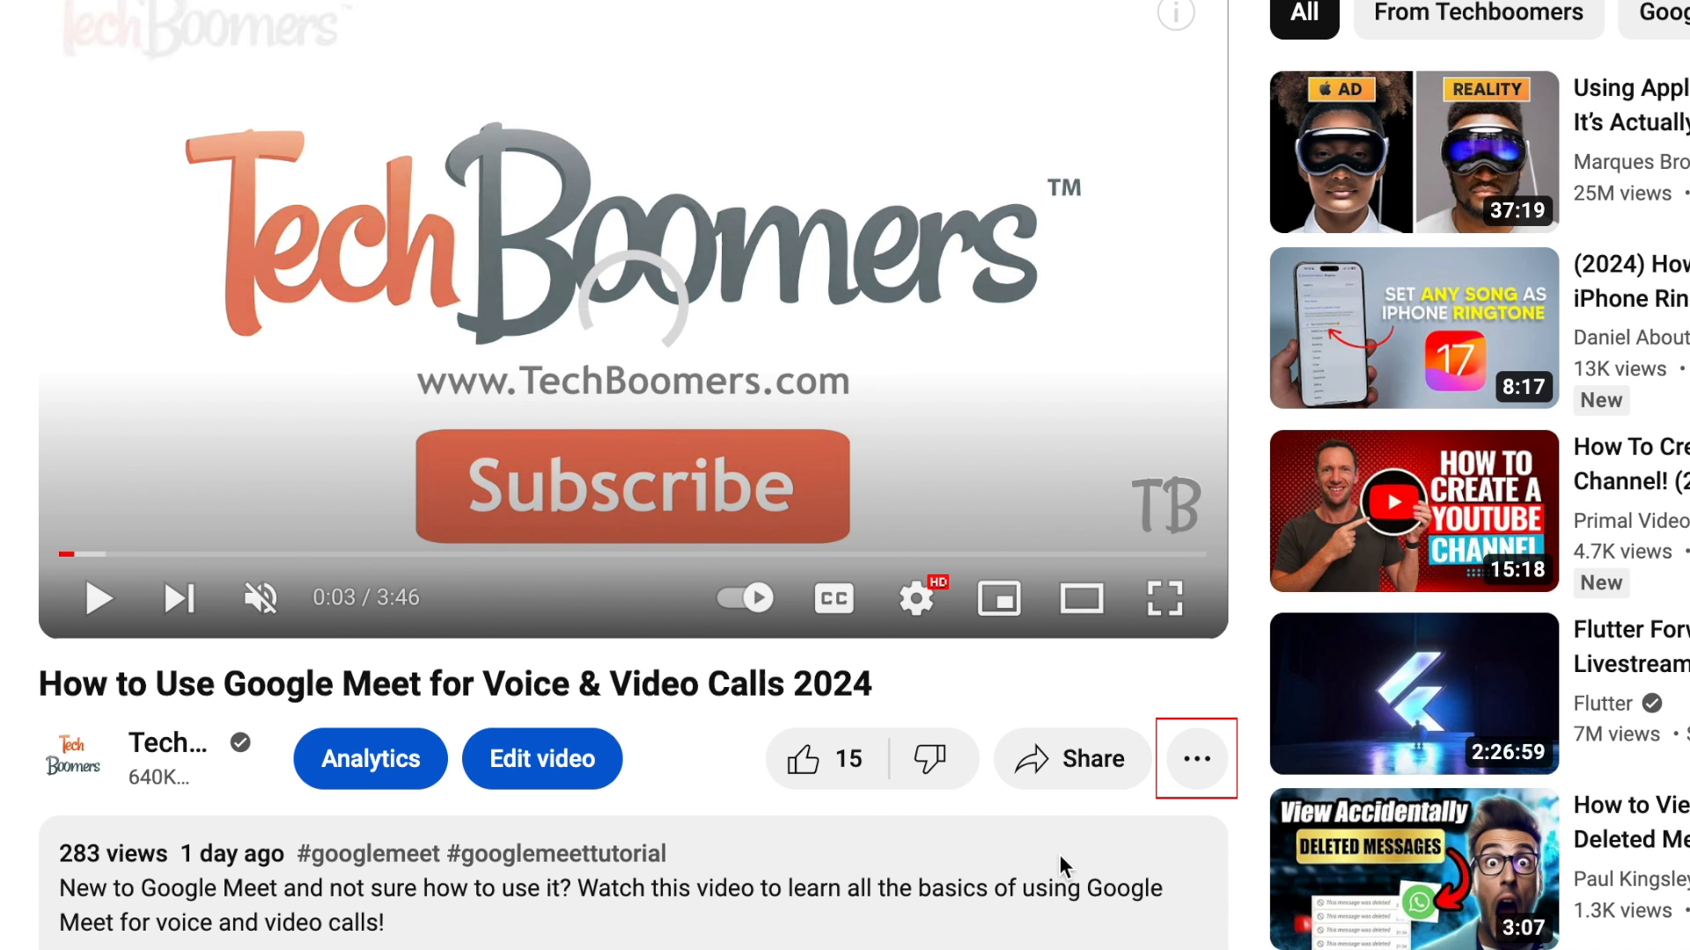
Tick Recent Uploads in the Google Meet tutorial's save-to-playlist choices, then close them
{"action": "left_click", "coordinate": [1195, 758]}
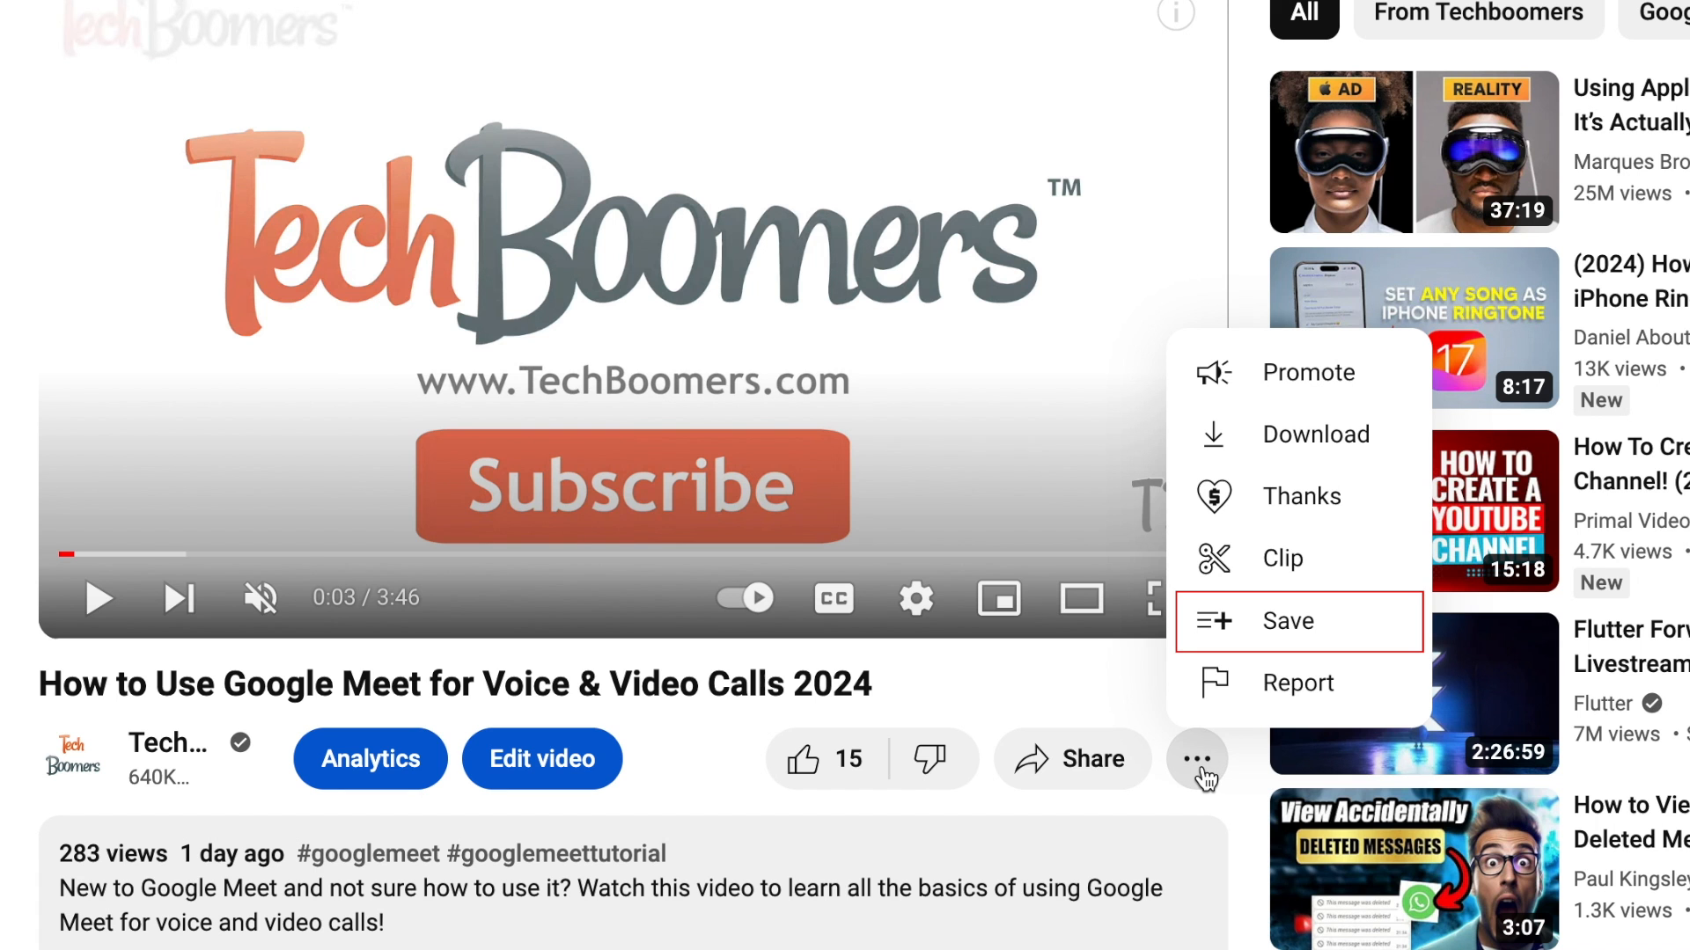
{"action": "mouse_move", "coordinate": [1261, 622]}
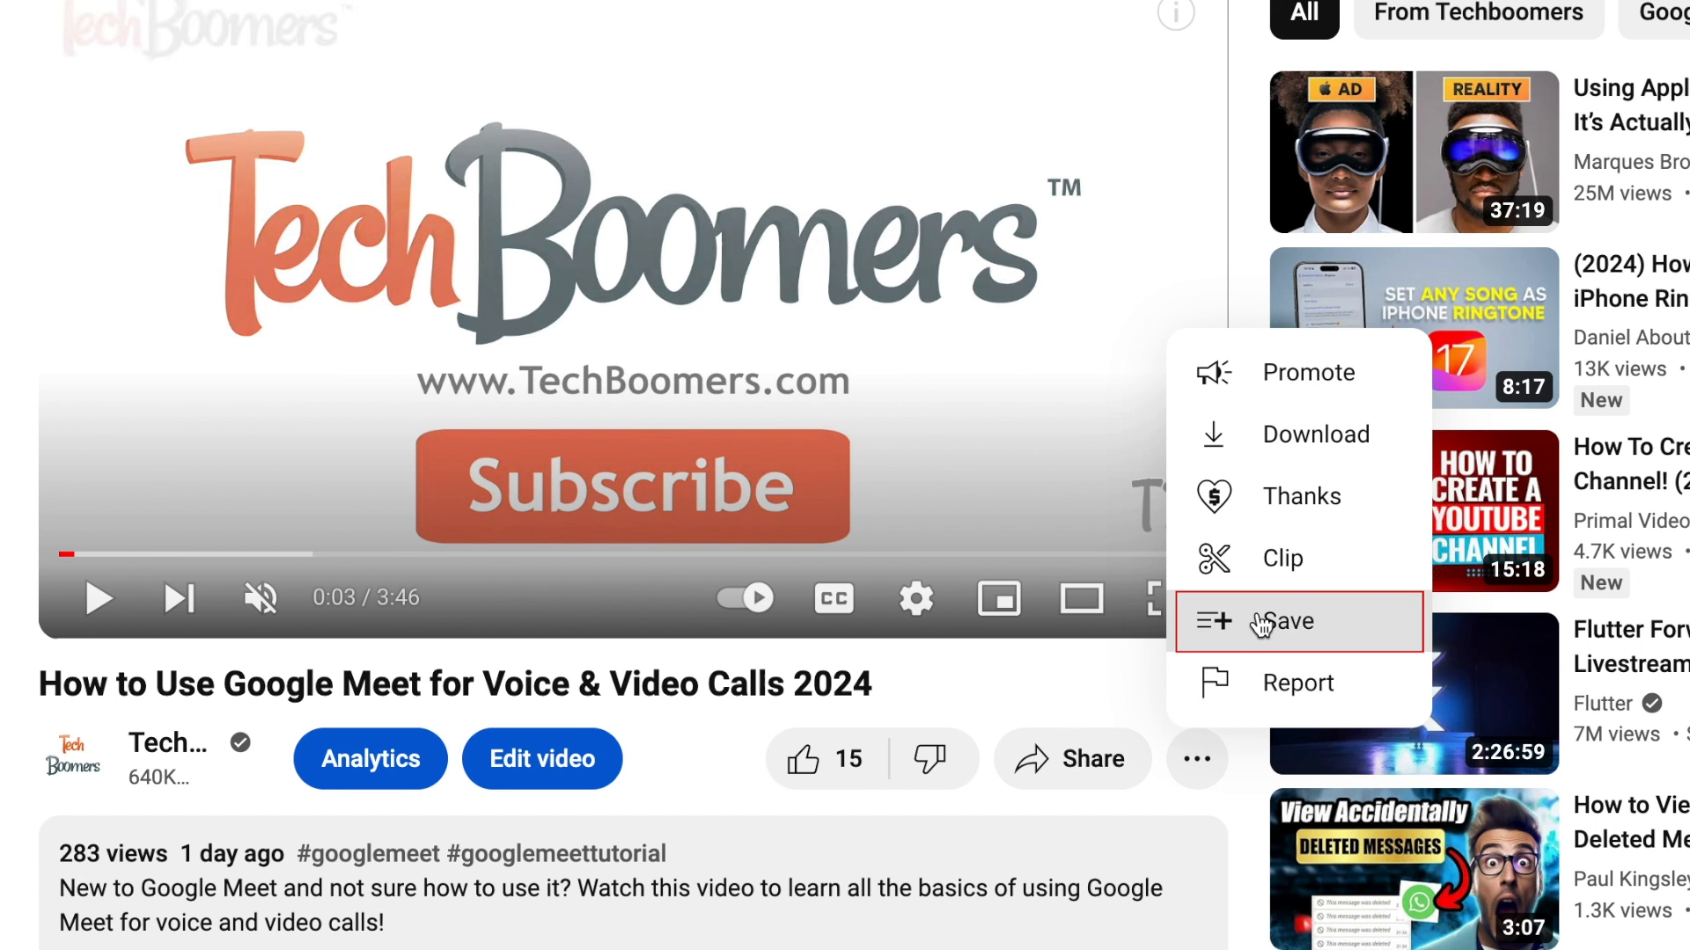
{"action": "left_click", "coordinate": [1286, 623]}
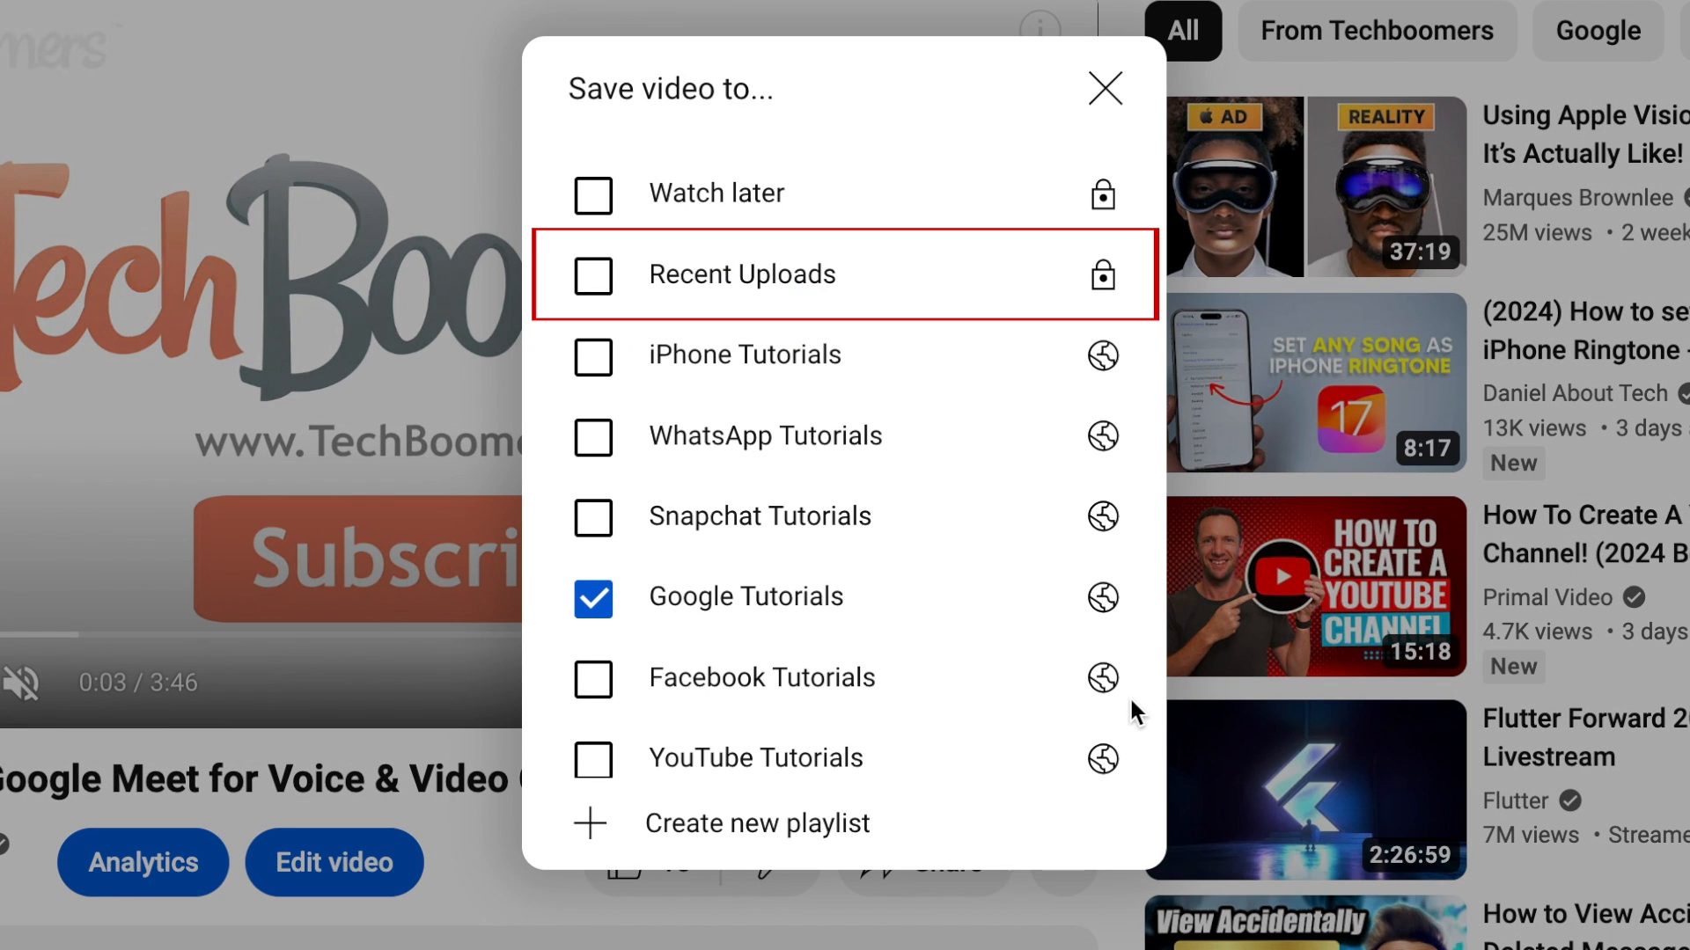
{"action": "mouse_move", "coordinate": [617, 303]}
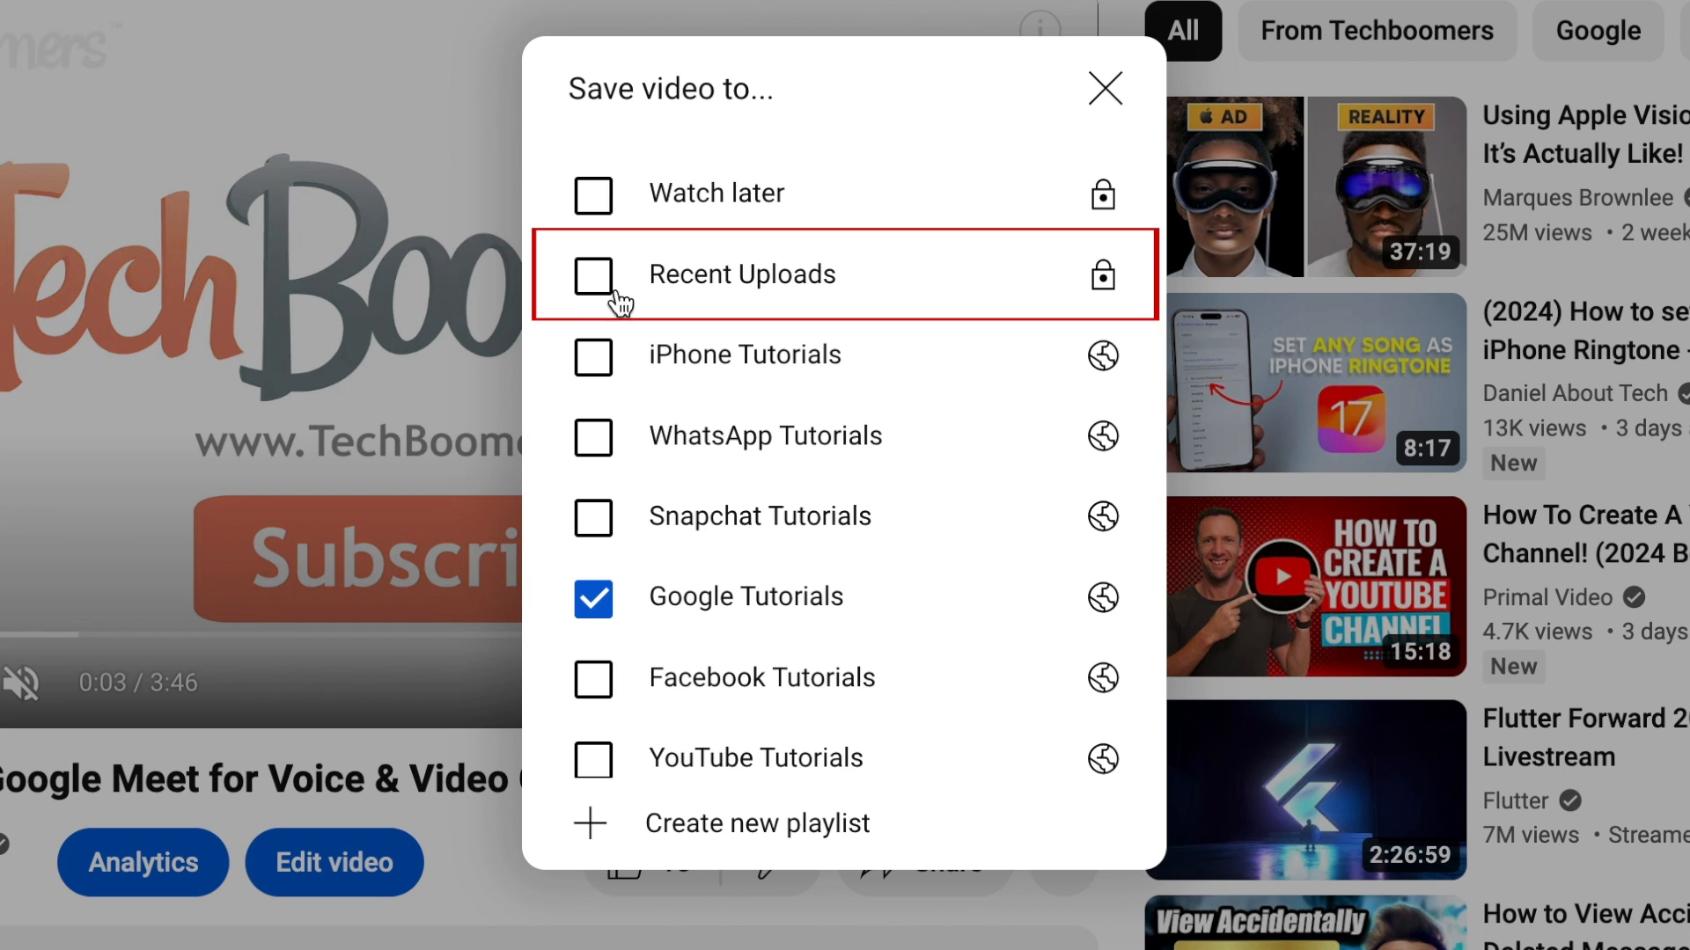
{"action": "left_click", "coordinate": [591, 273]}
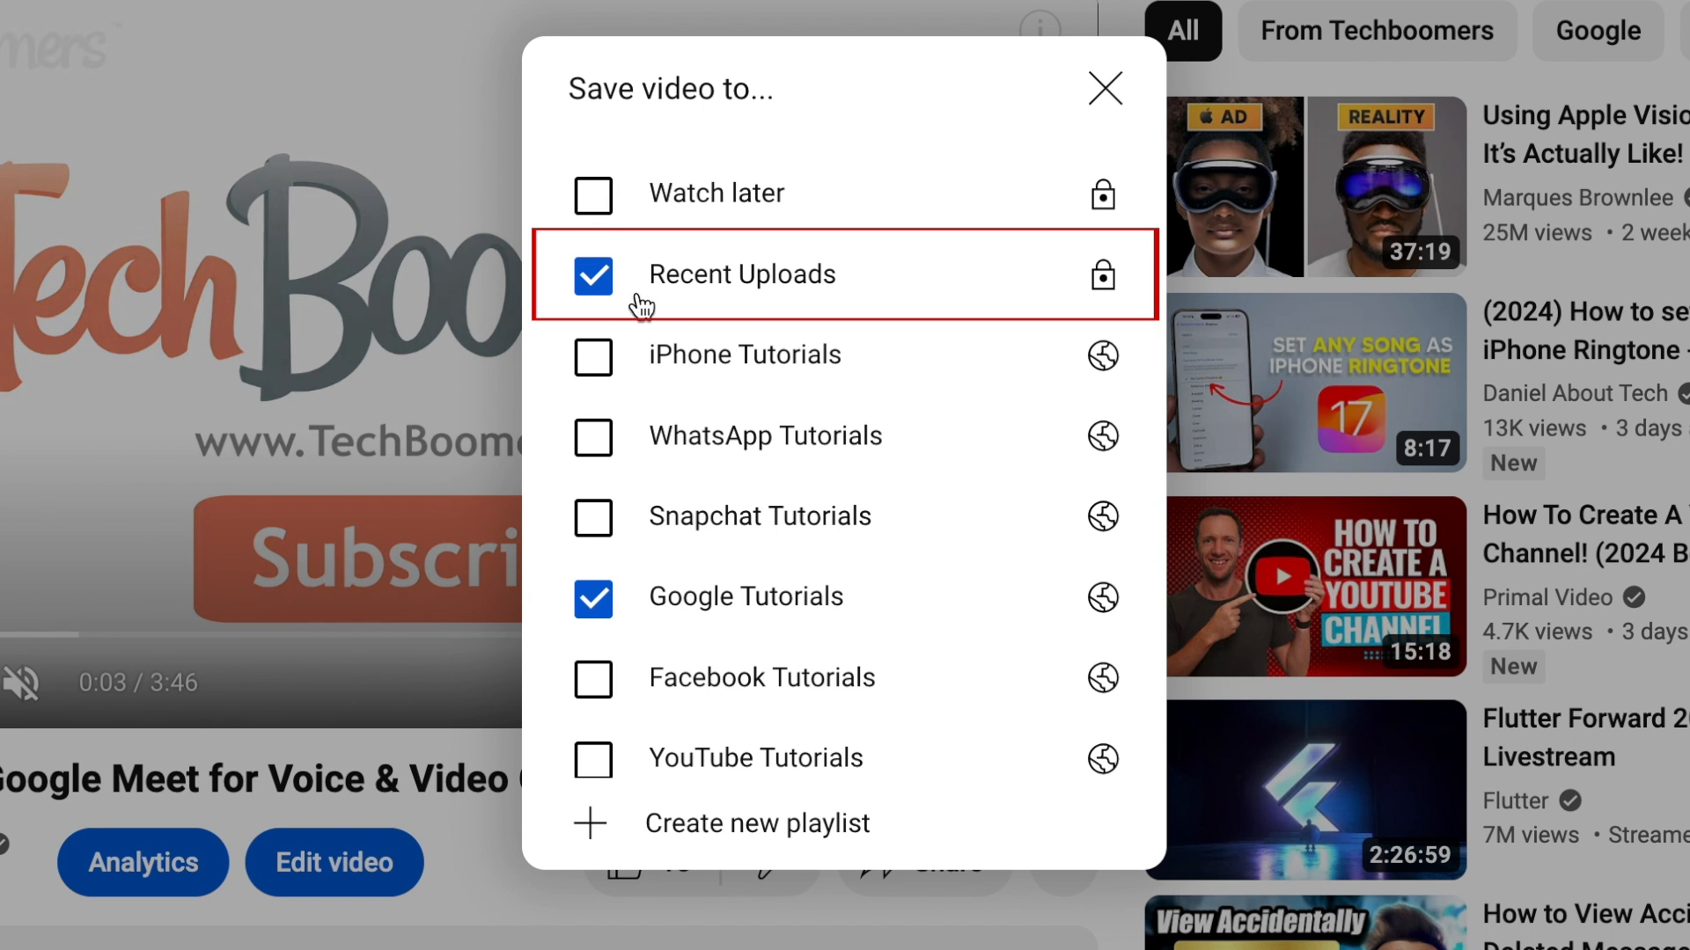
{"action": "left_click", "coordinate": [1103, 88]}
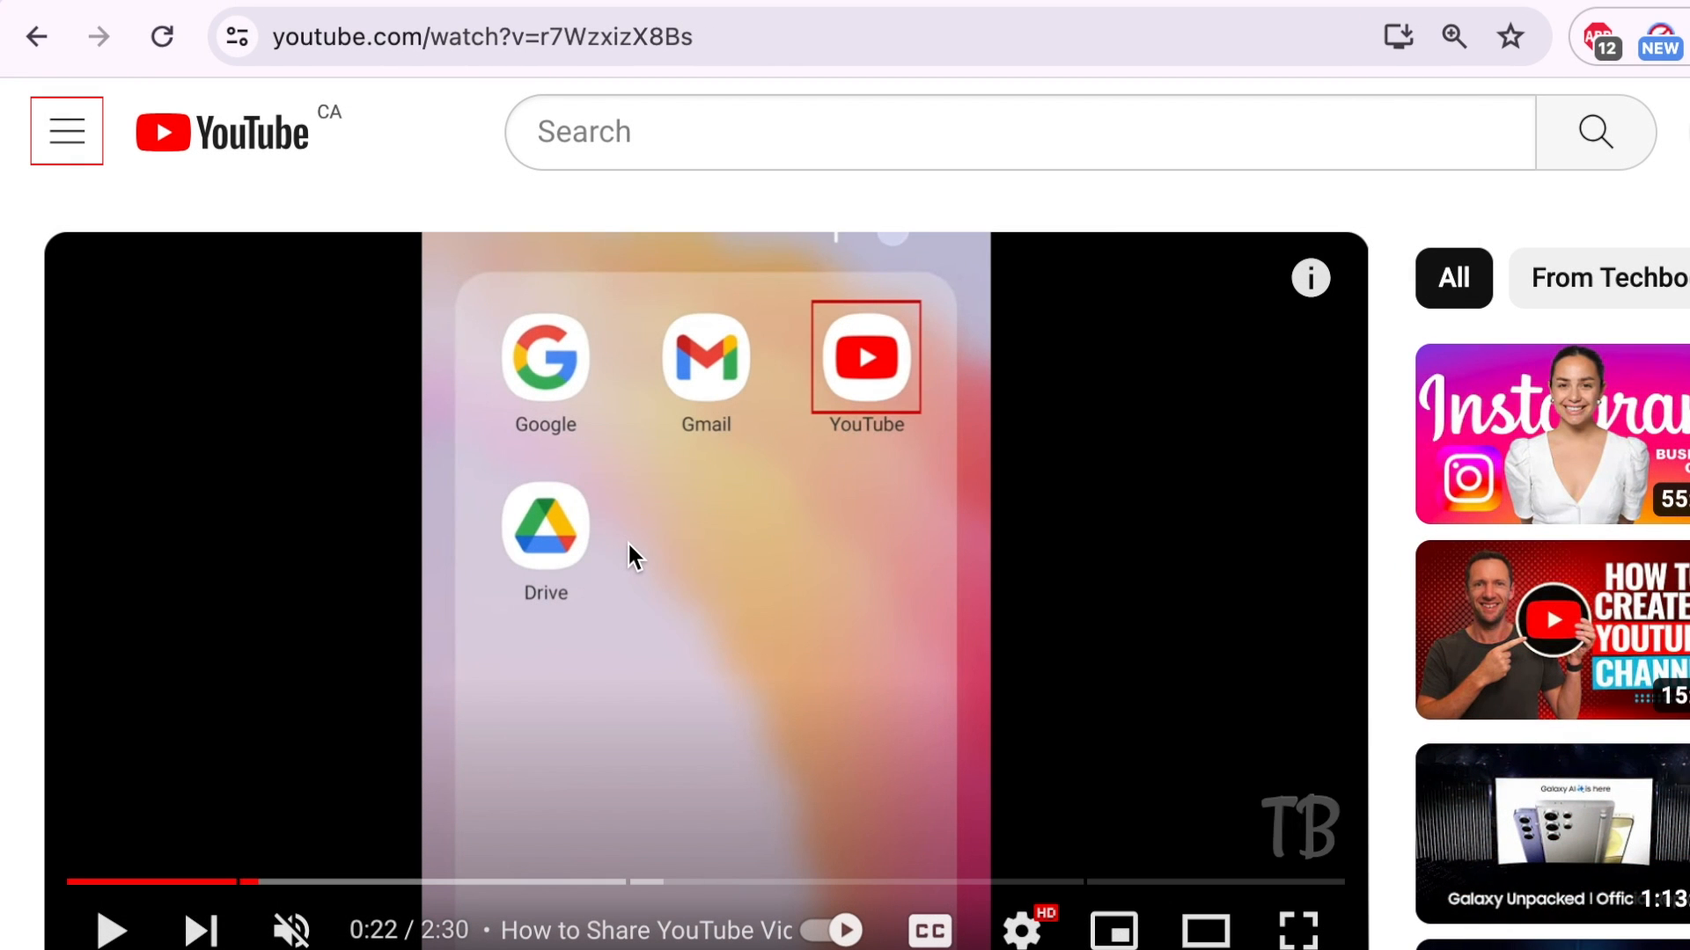
Open the navigation panel and scroll down to the Playlists section showing Recent Uploads
{"action": "left_click", "coordinate": [66, 131]}
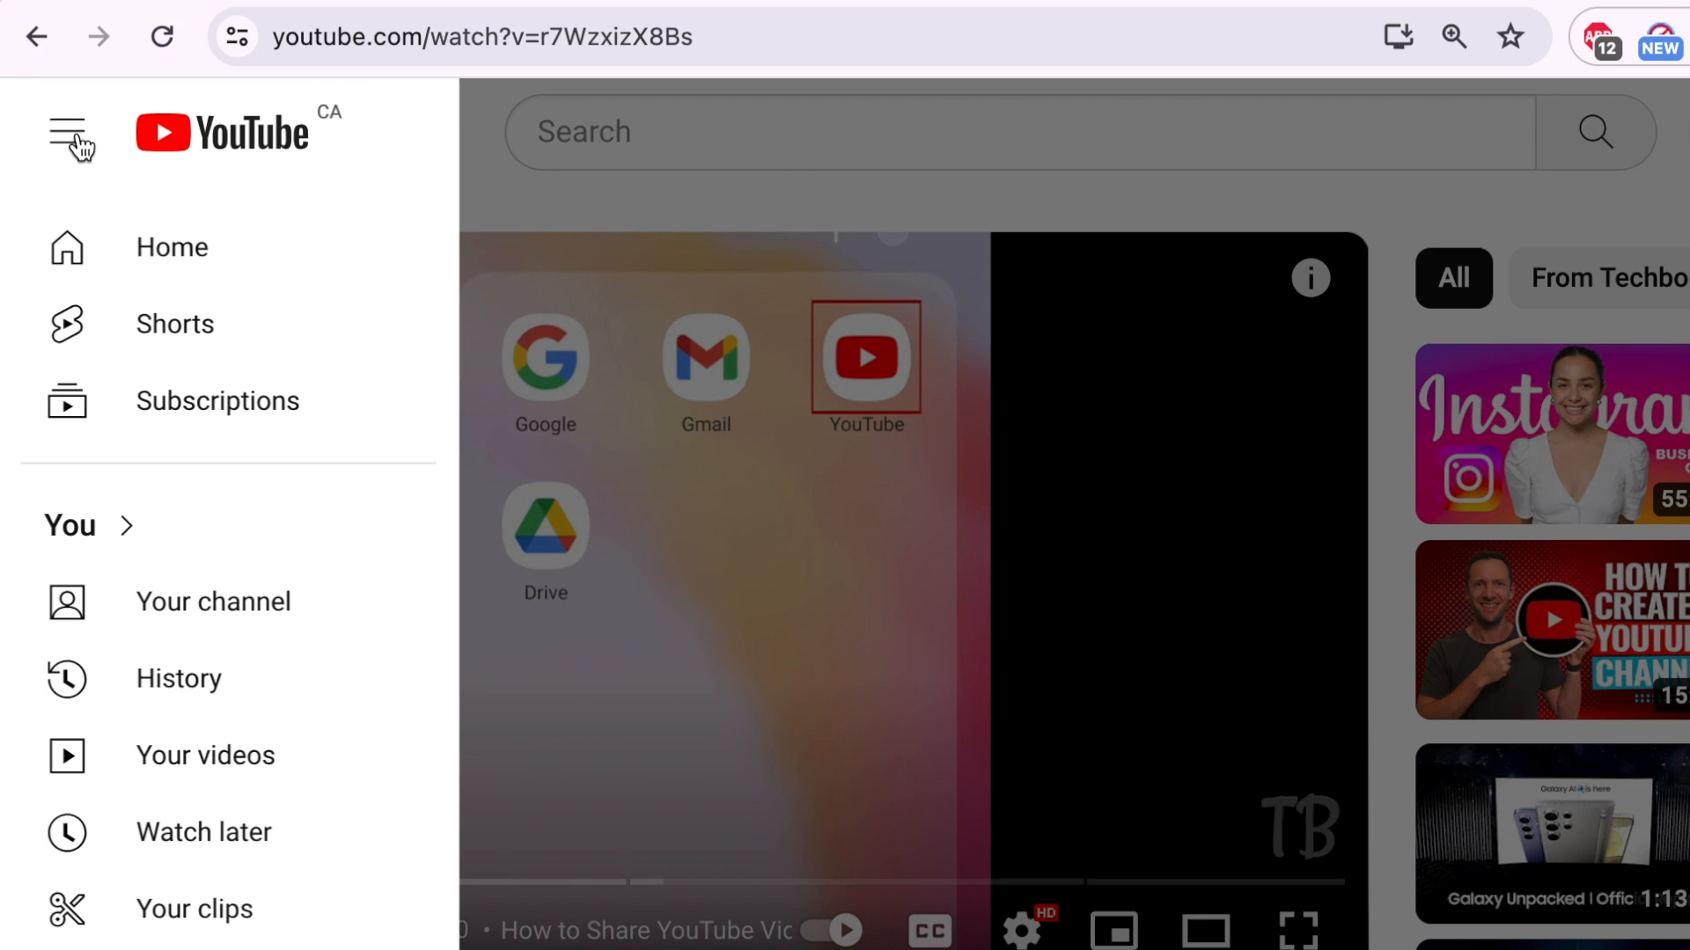
{"action": "mouse_move", "coordinate": [127, 411]}
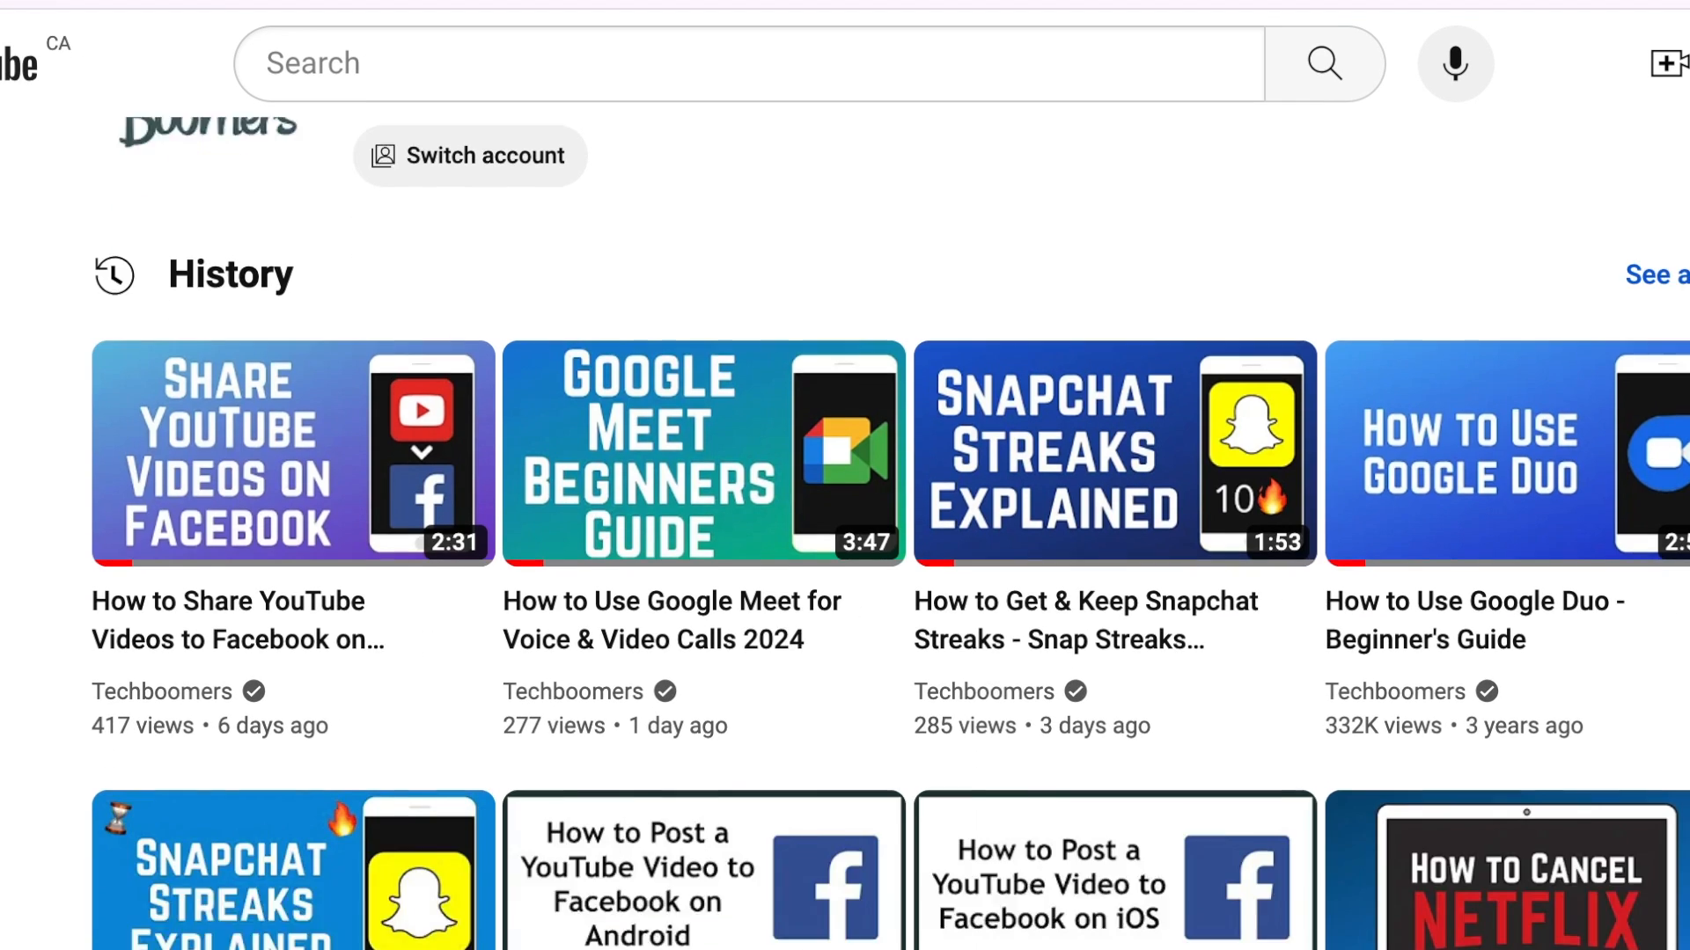
{"action": "scroll", "scroll_direction": "down", "scroll_amount": 3}
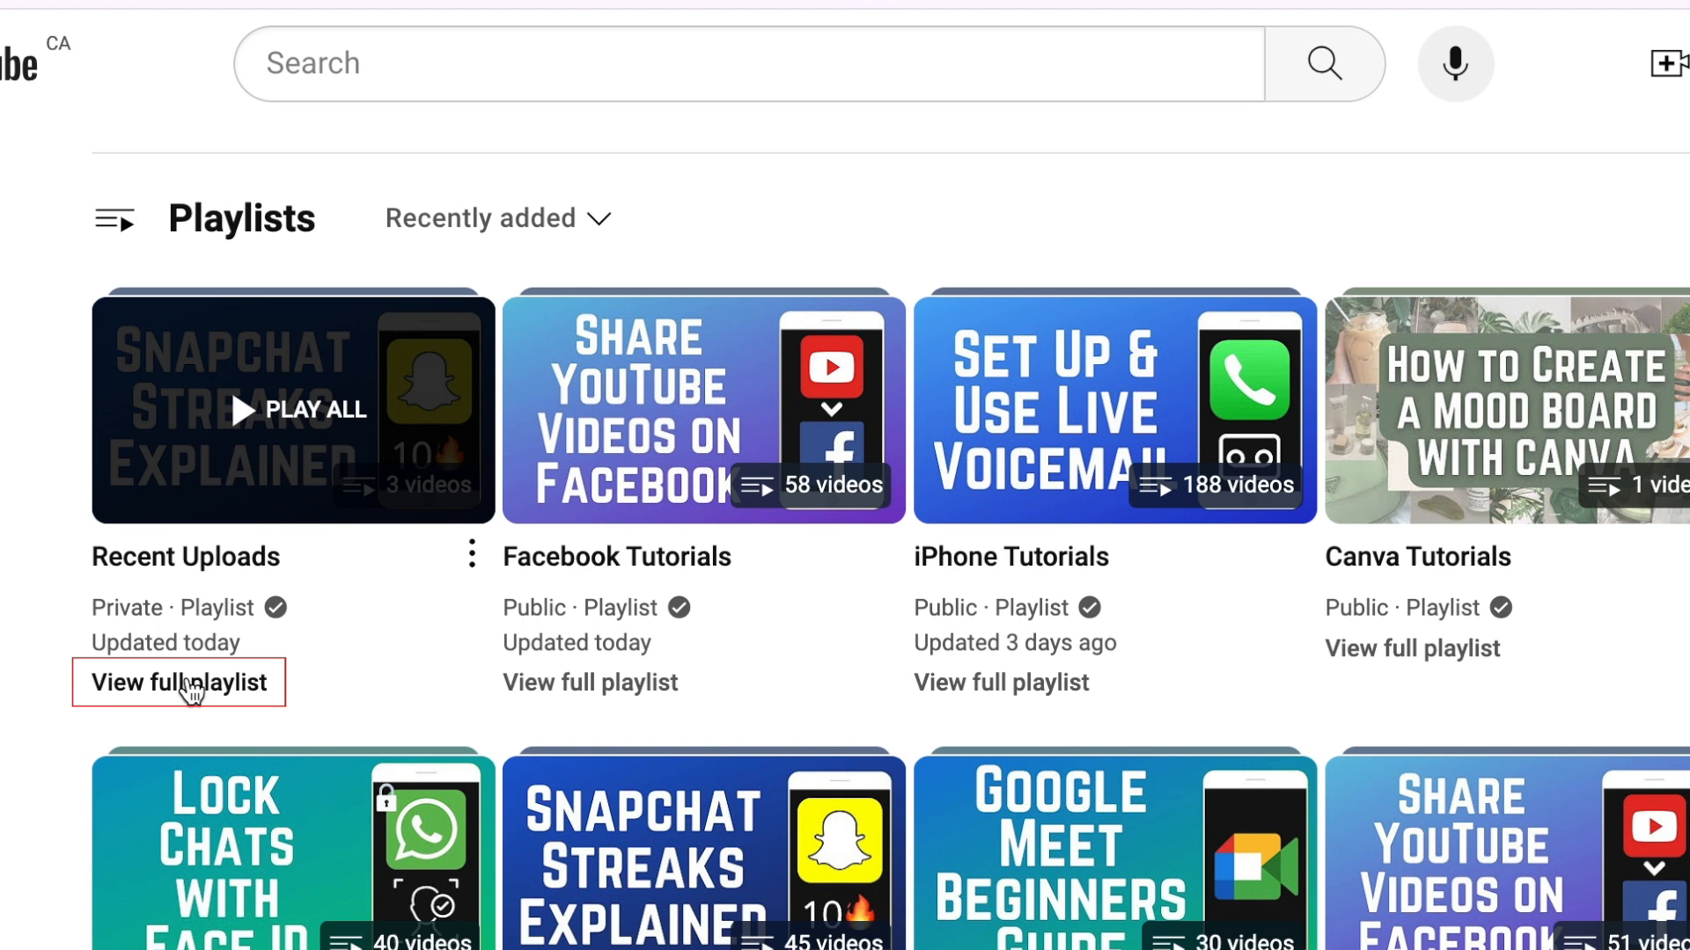
Open Recent Uploads, put the Facebook sharing video first, play it, and skip to the next video
{"action": "left_click", "coordinate": [179, 682]}
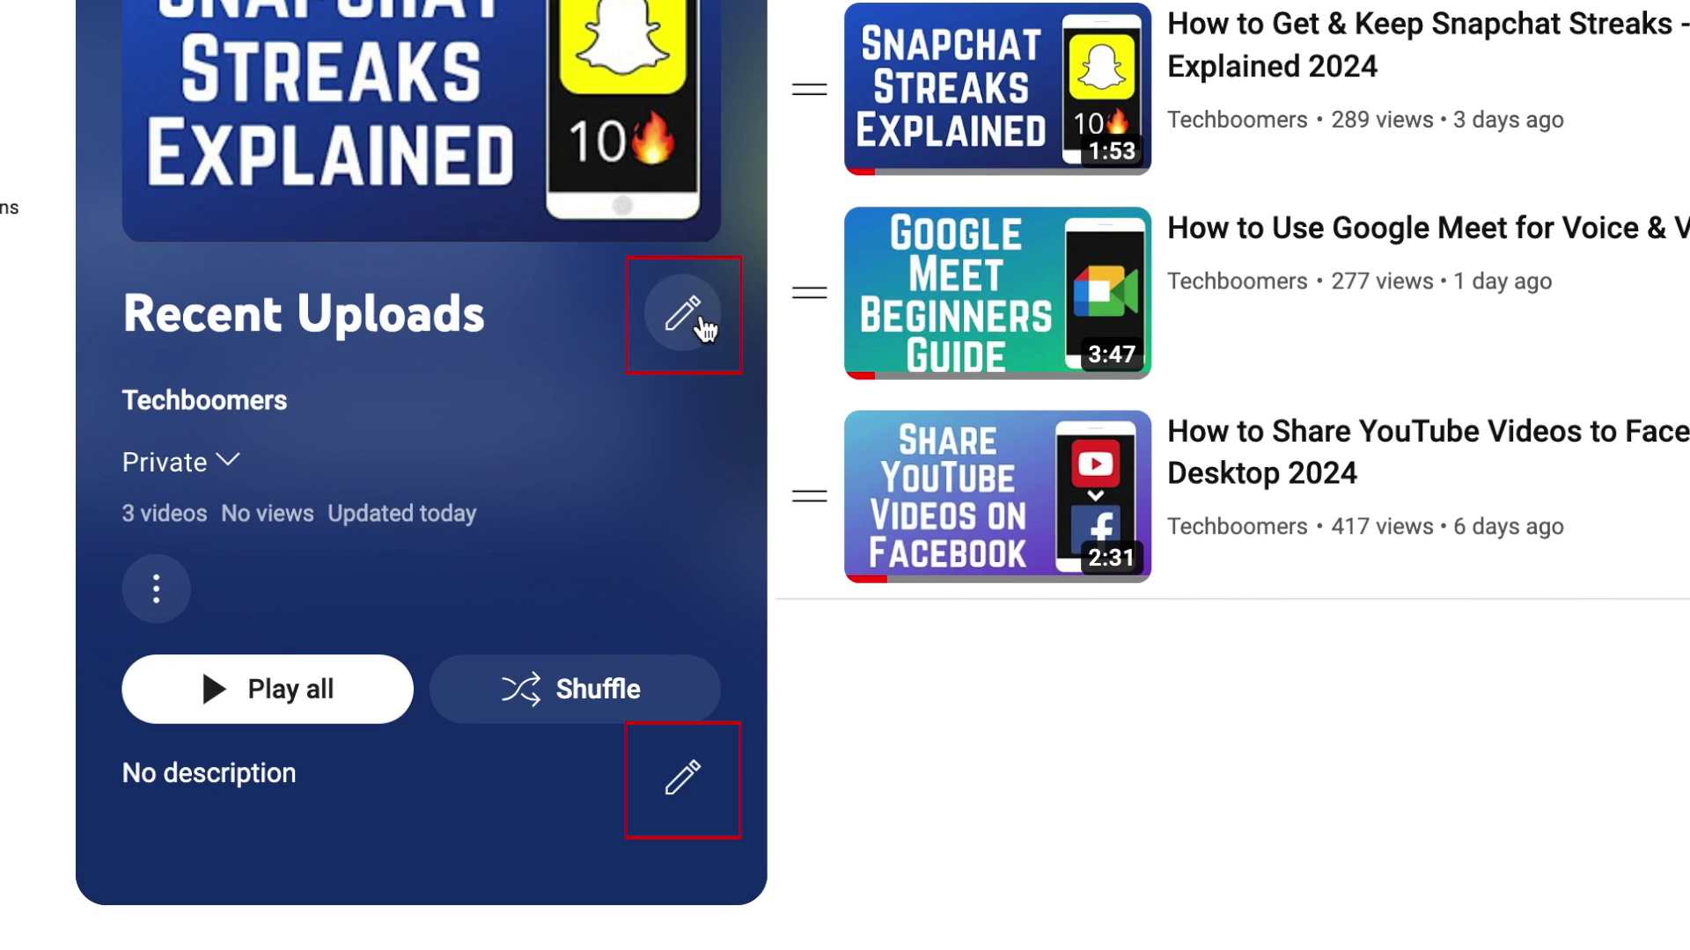
{"action": "mouse_move", "coordinate": [682, 780]}
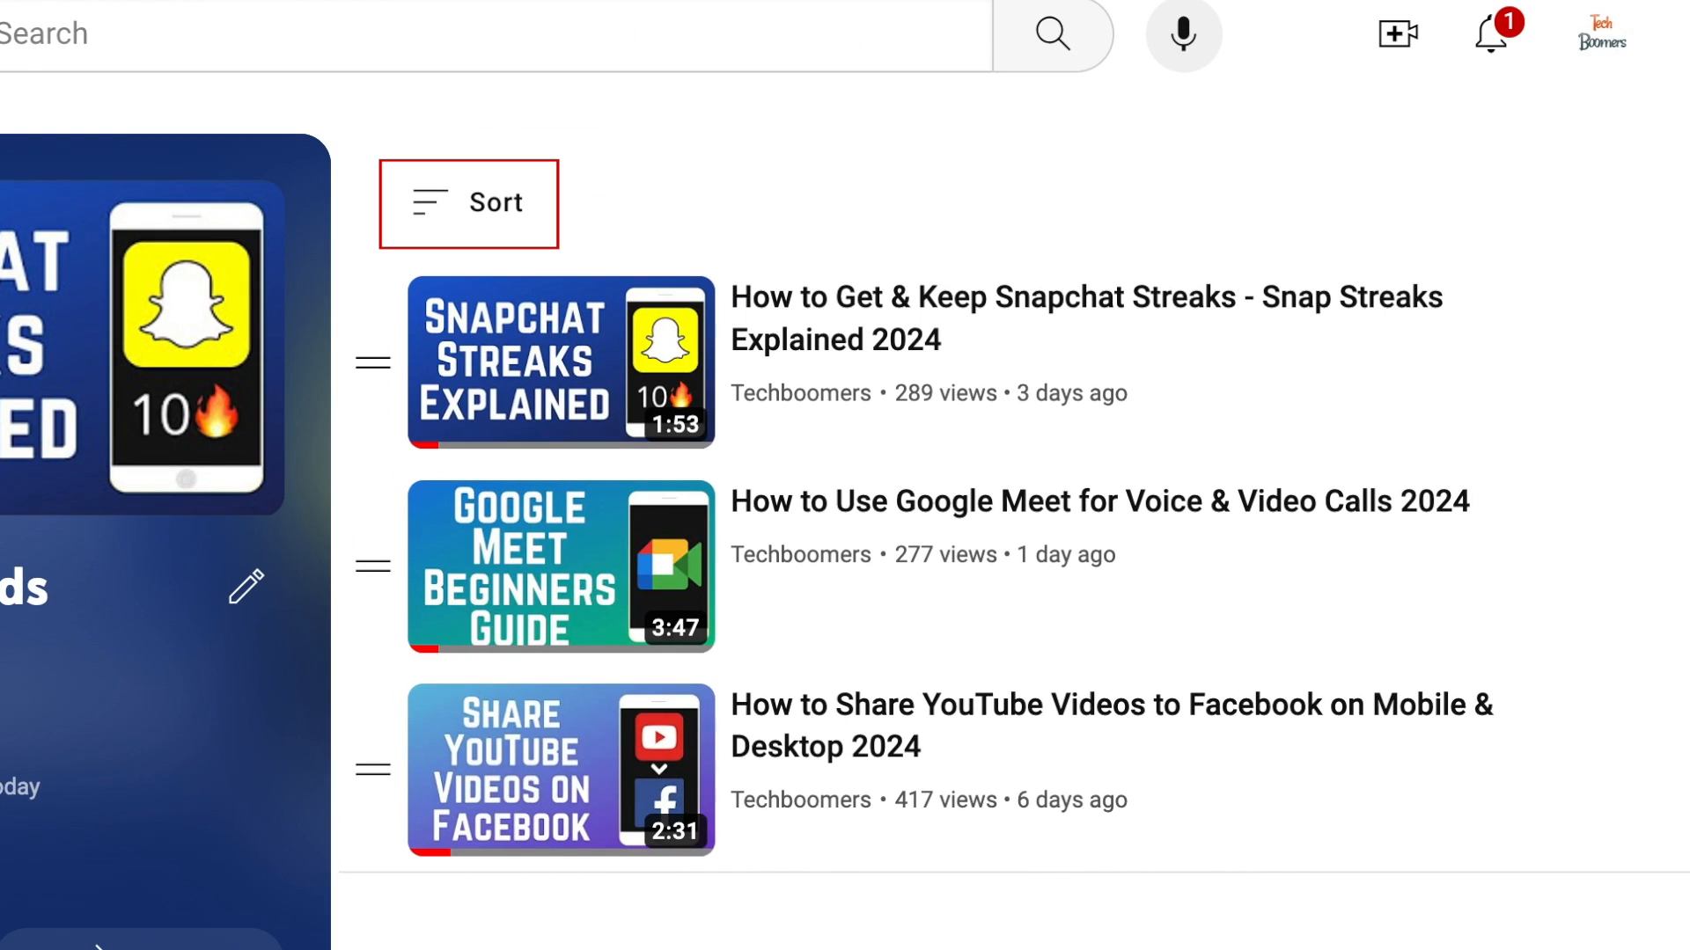
{"action": "left_click", "coordinate": [467, 202]}
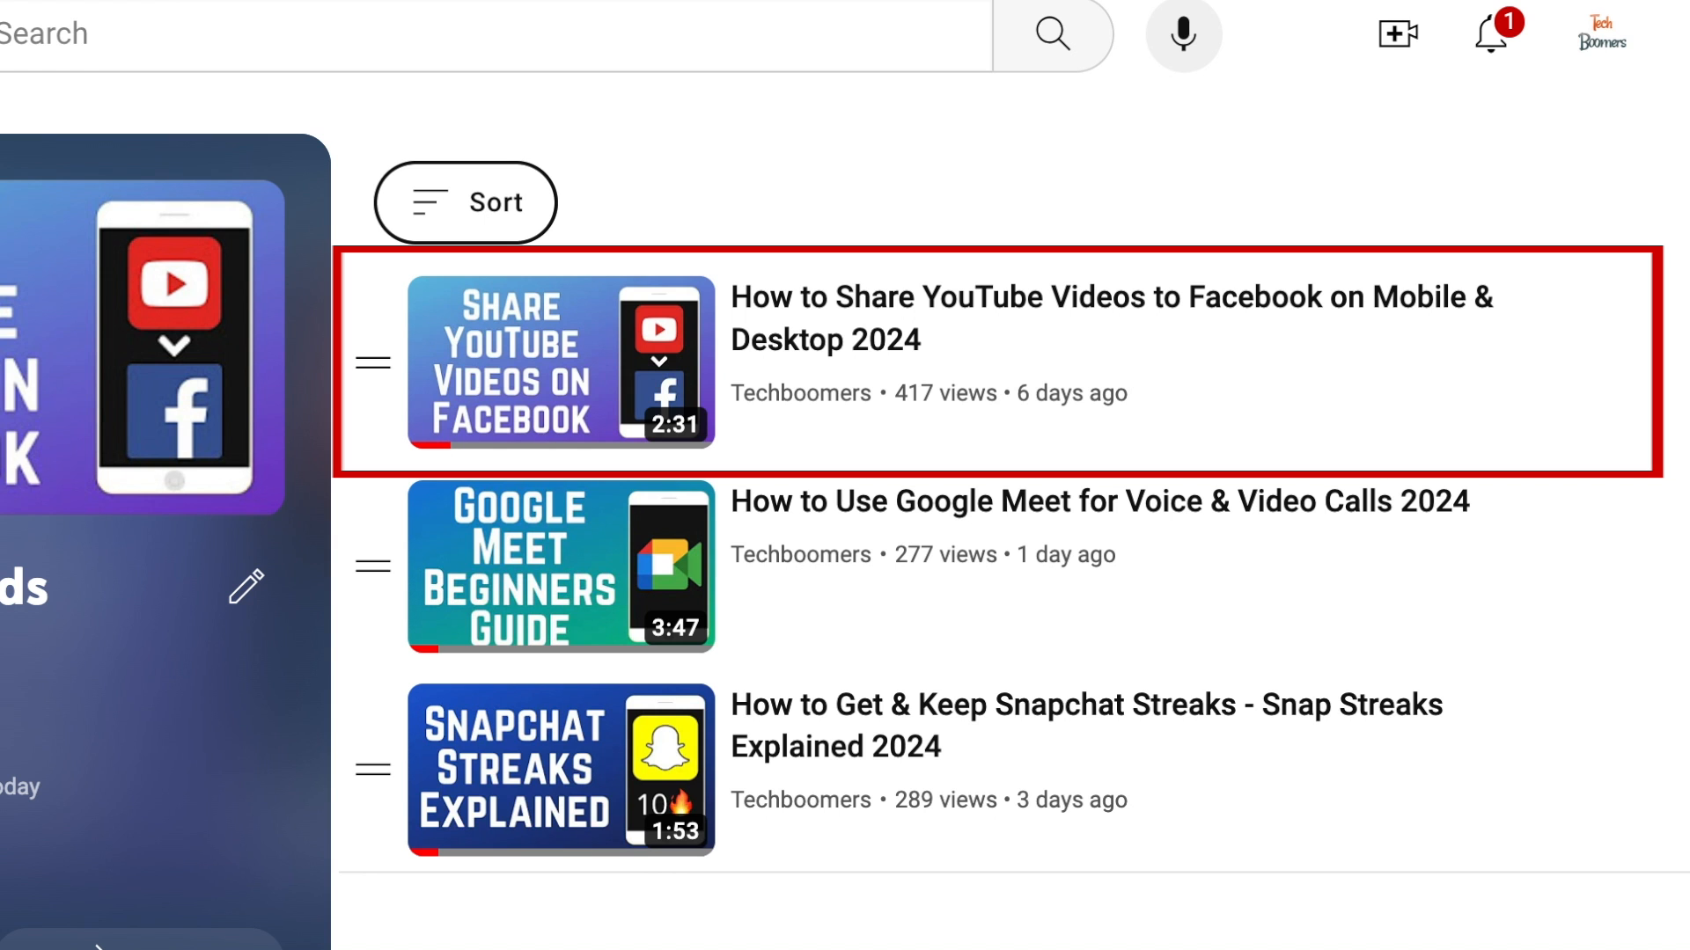
{"action": "mouse_move", "coordinate": [556, 372]}
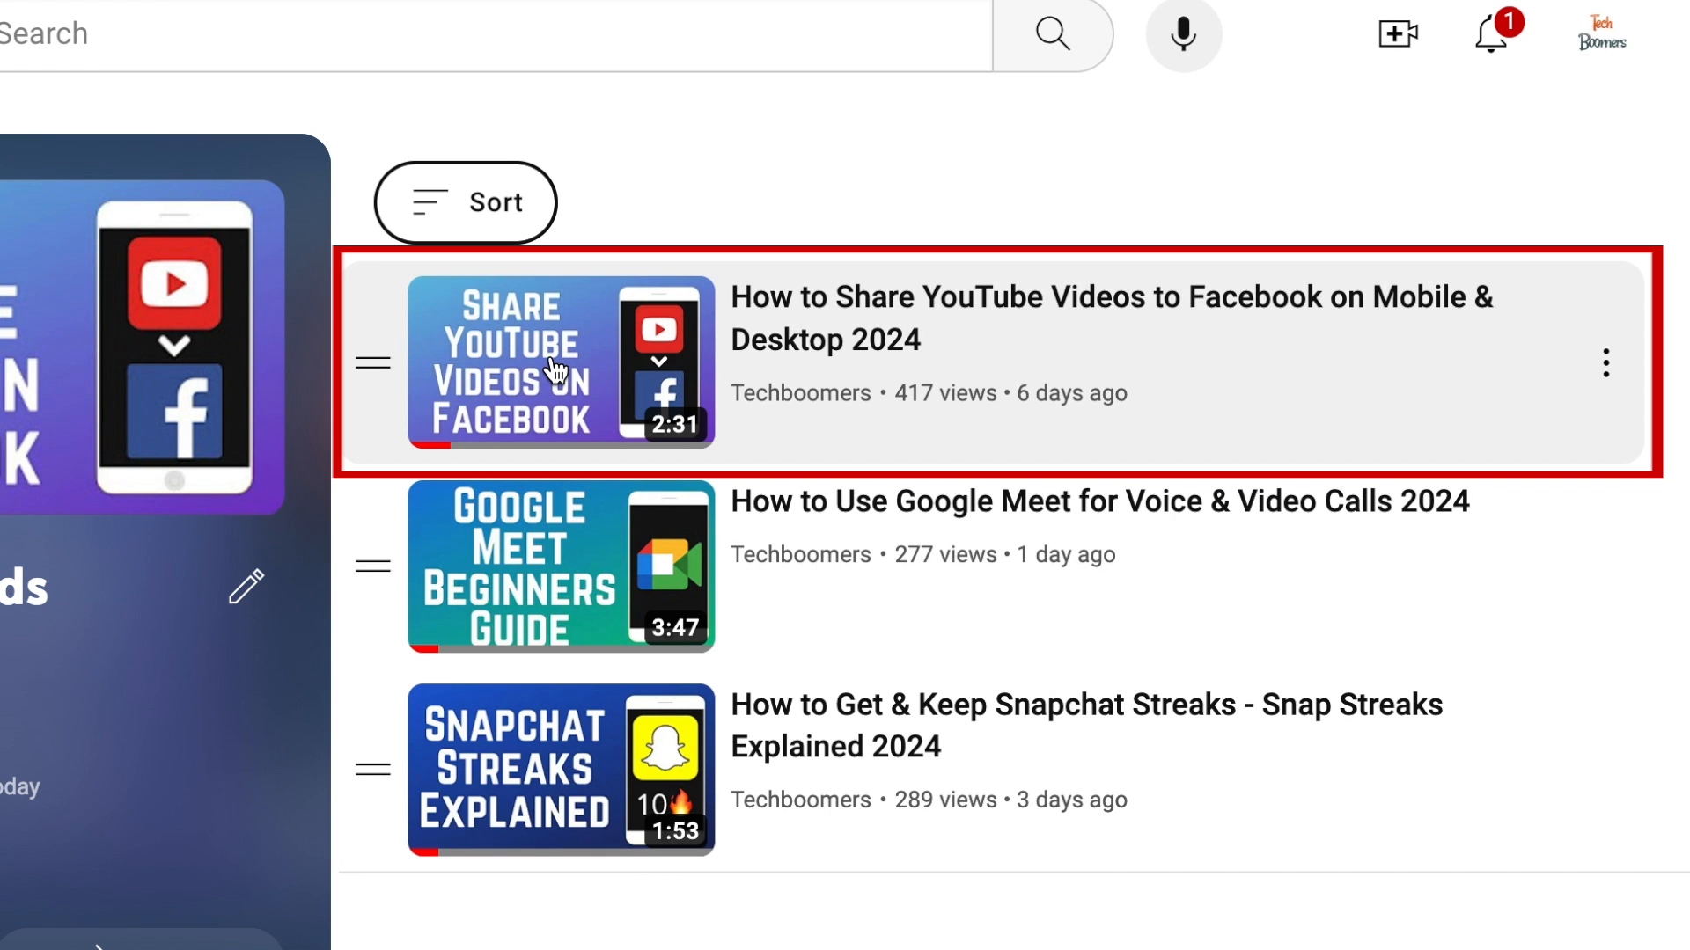
{"action": "left_click", "coordinate": [561, 362]}
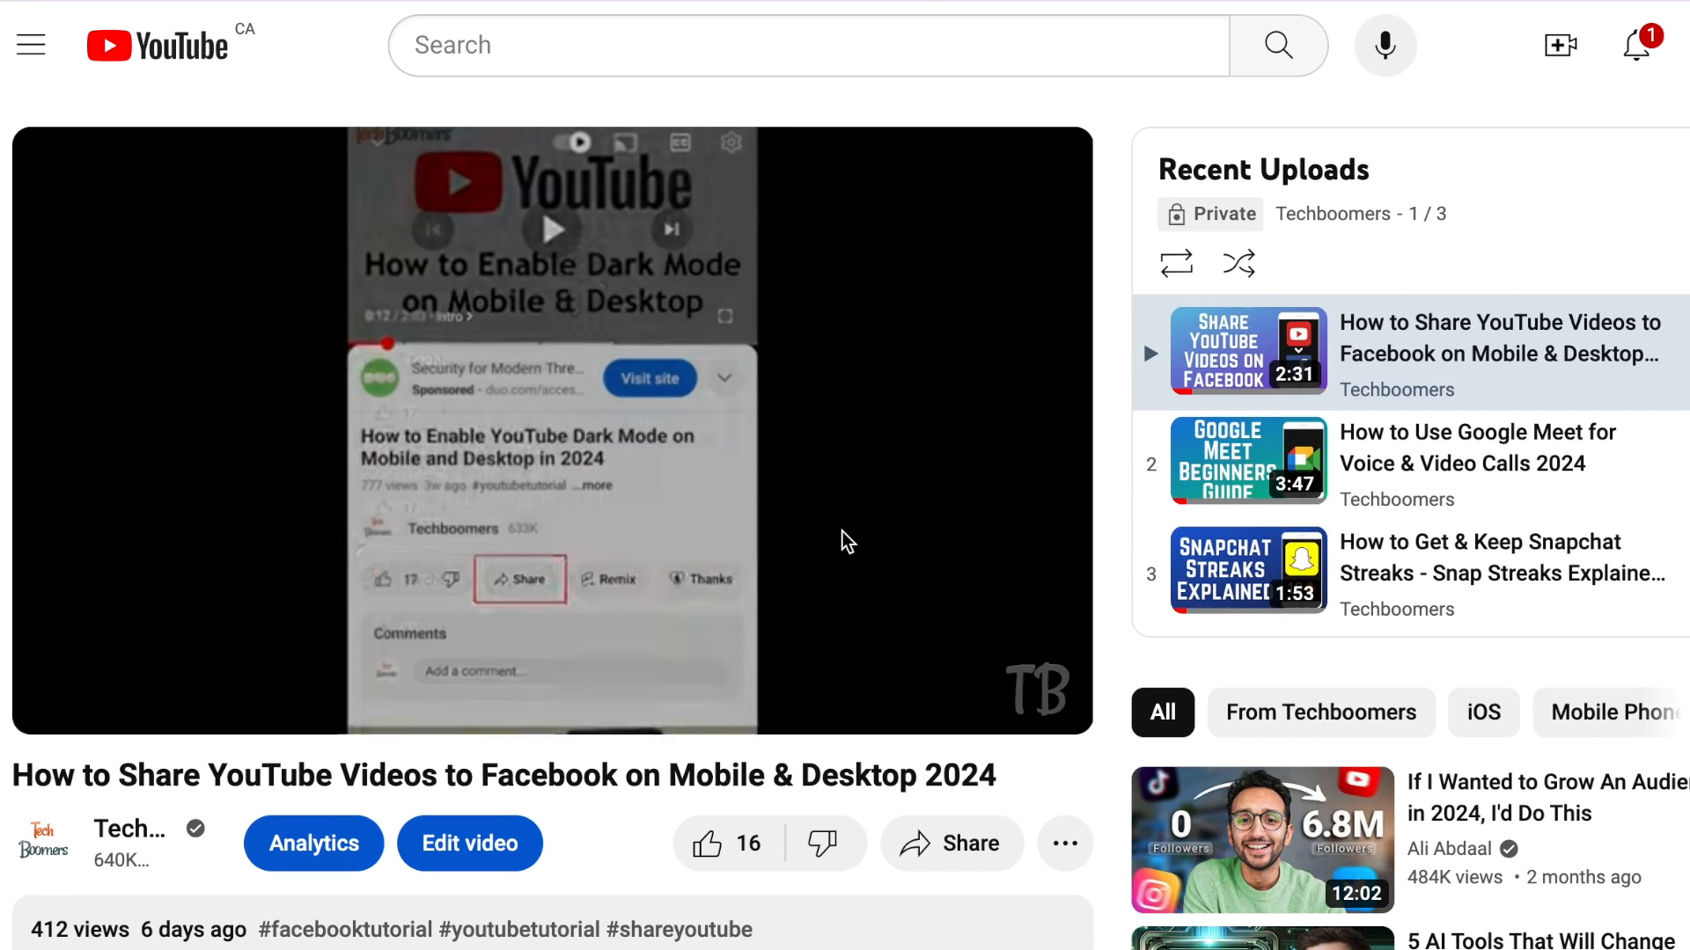
{"action": "left_click", "coordinate": [1248, 462]}
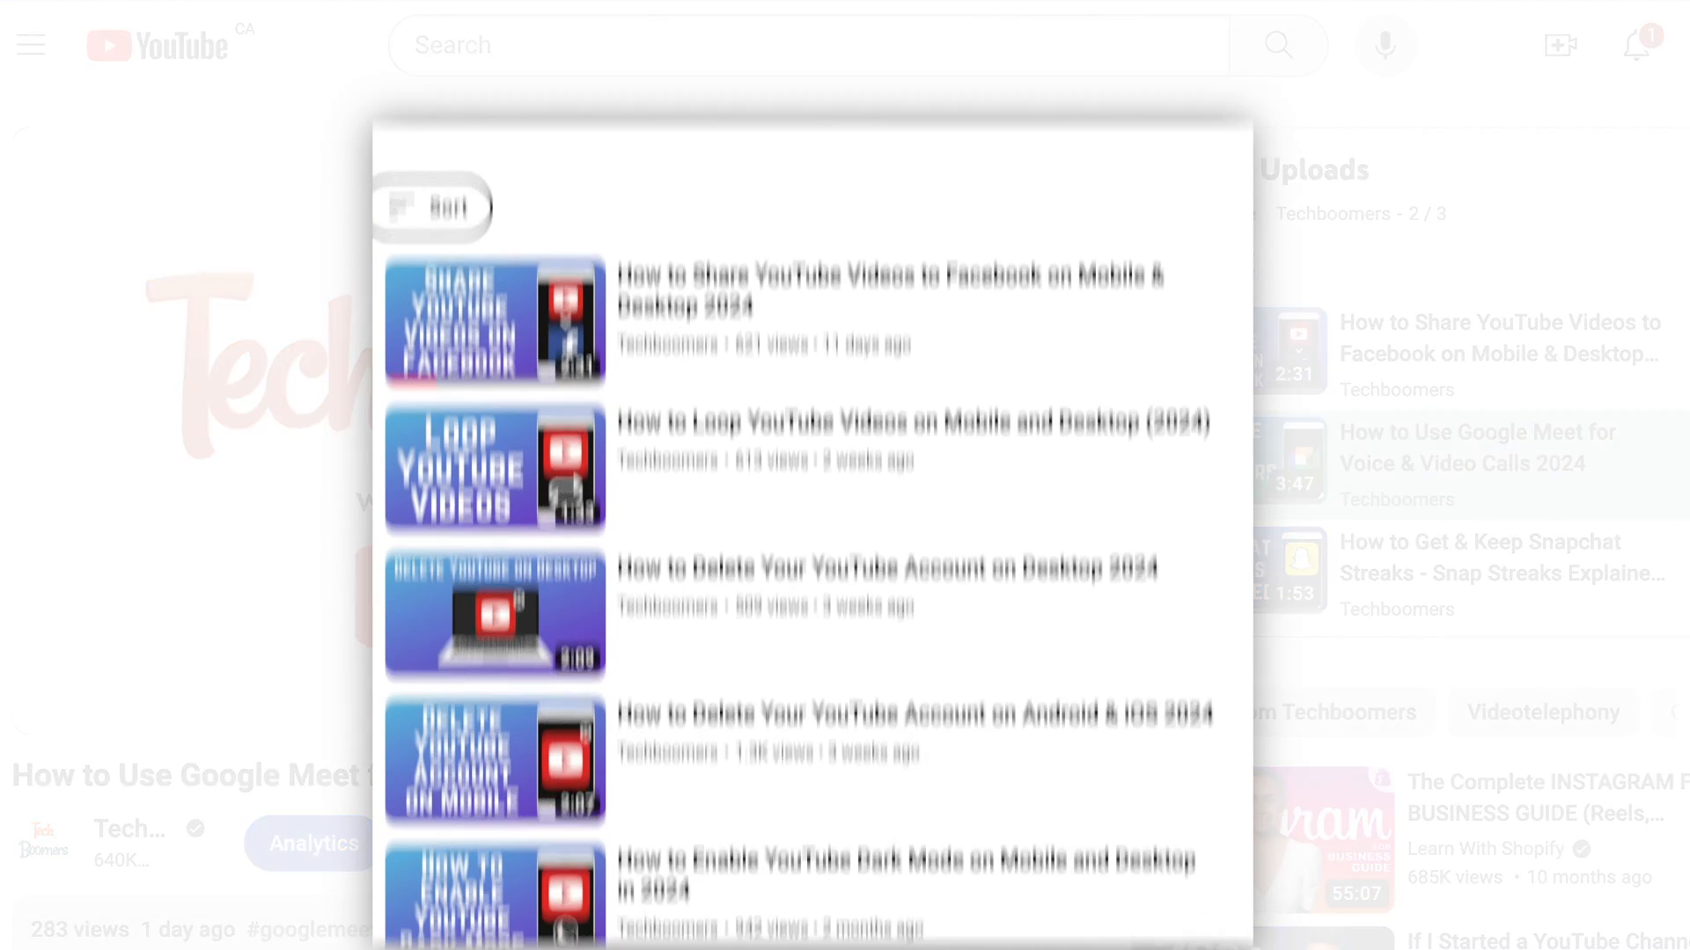
{"action": "scroll", "scroll_direction": "down", "scroll_amount": 3}
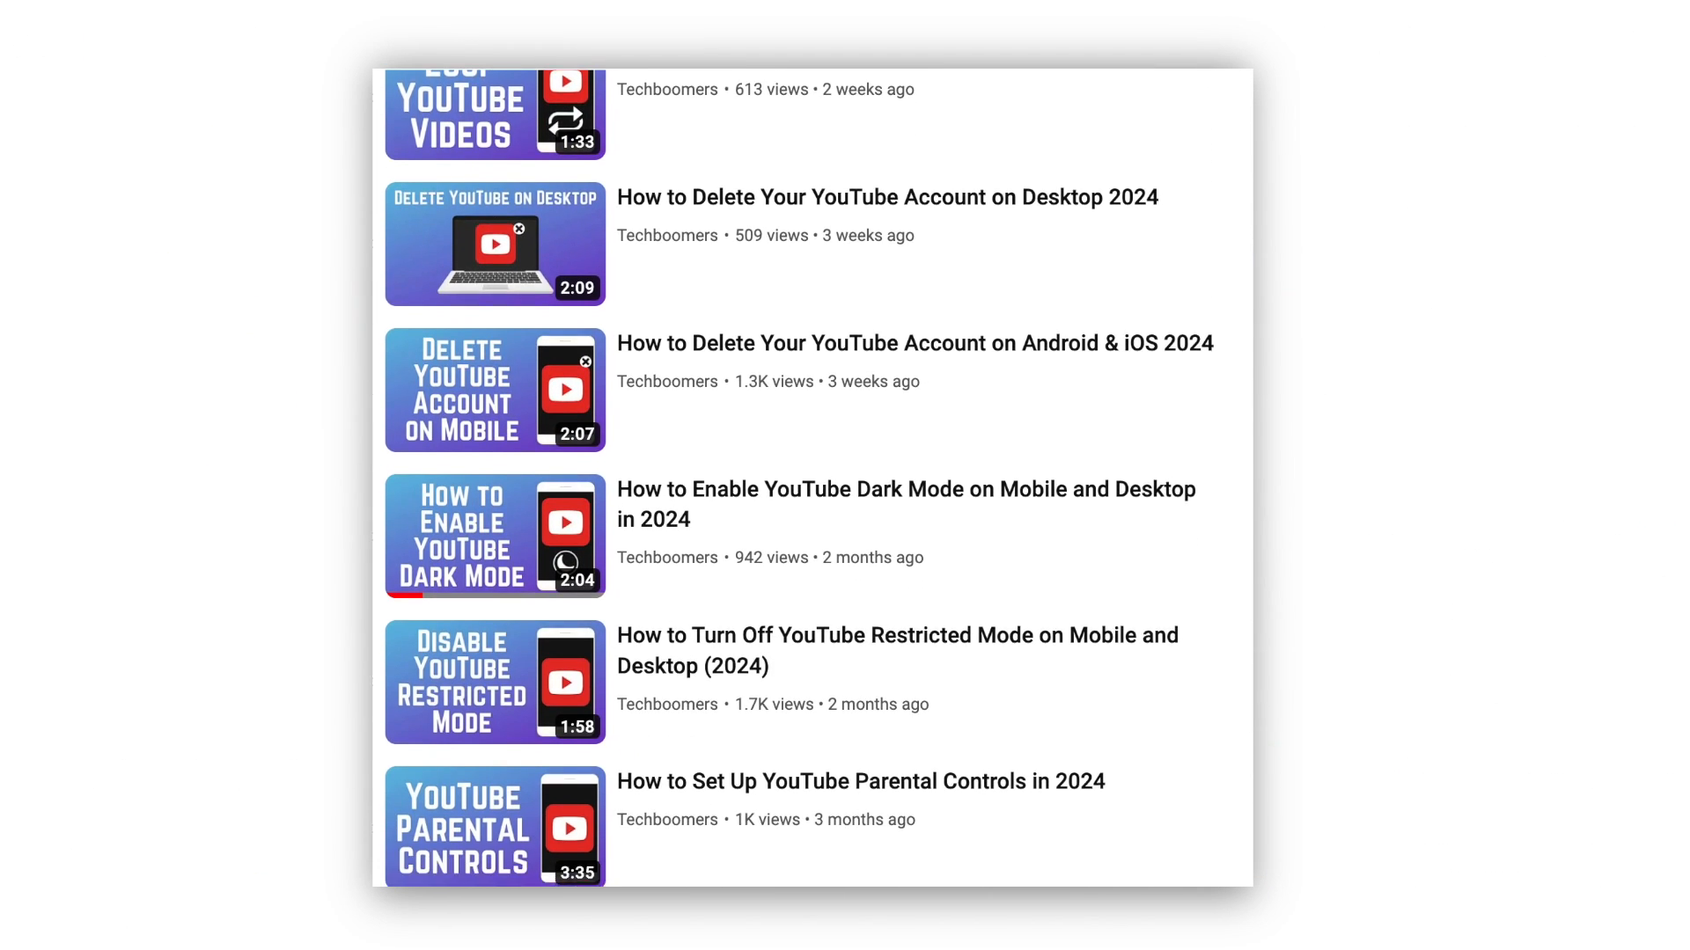
{"action": "scroll", "scroll_direction": "down", "scroll_amount": 3}
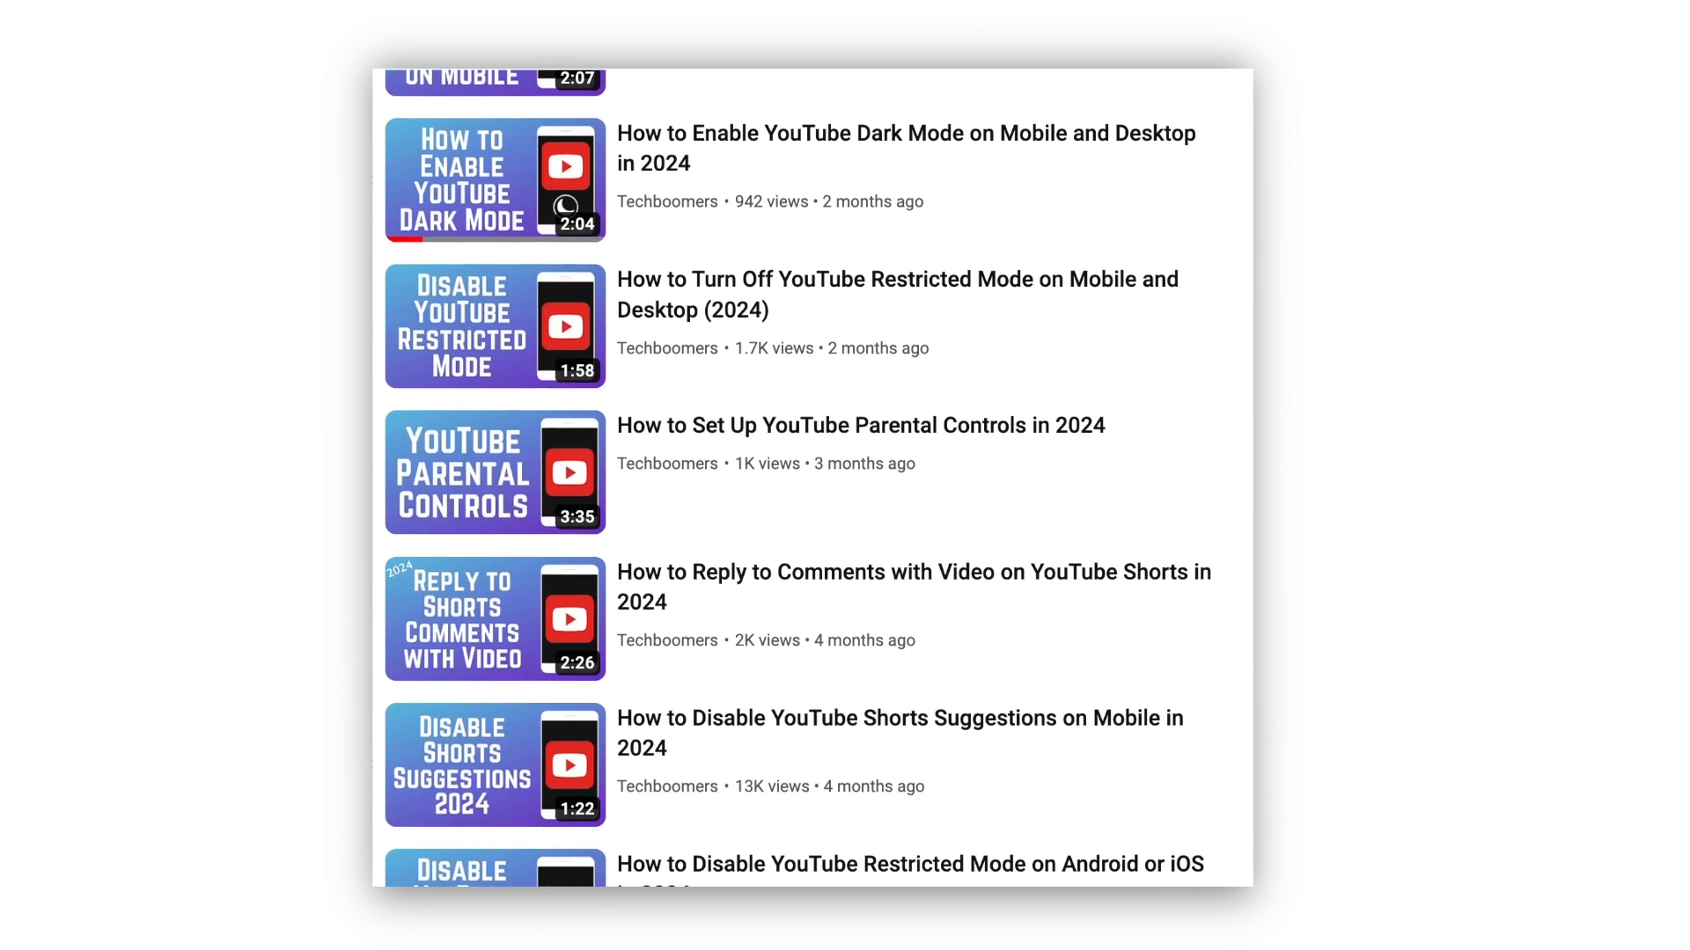
{"action": "scroll", "scroll_direction": "down", "scroll_amount": 3}
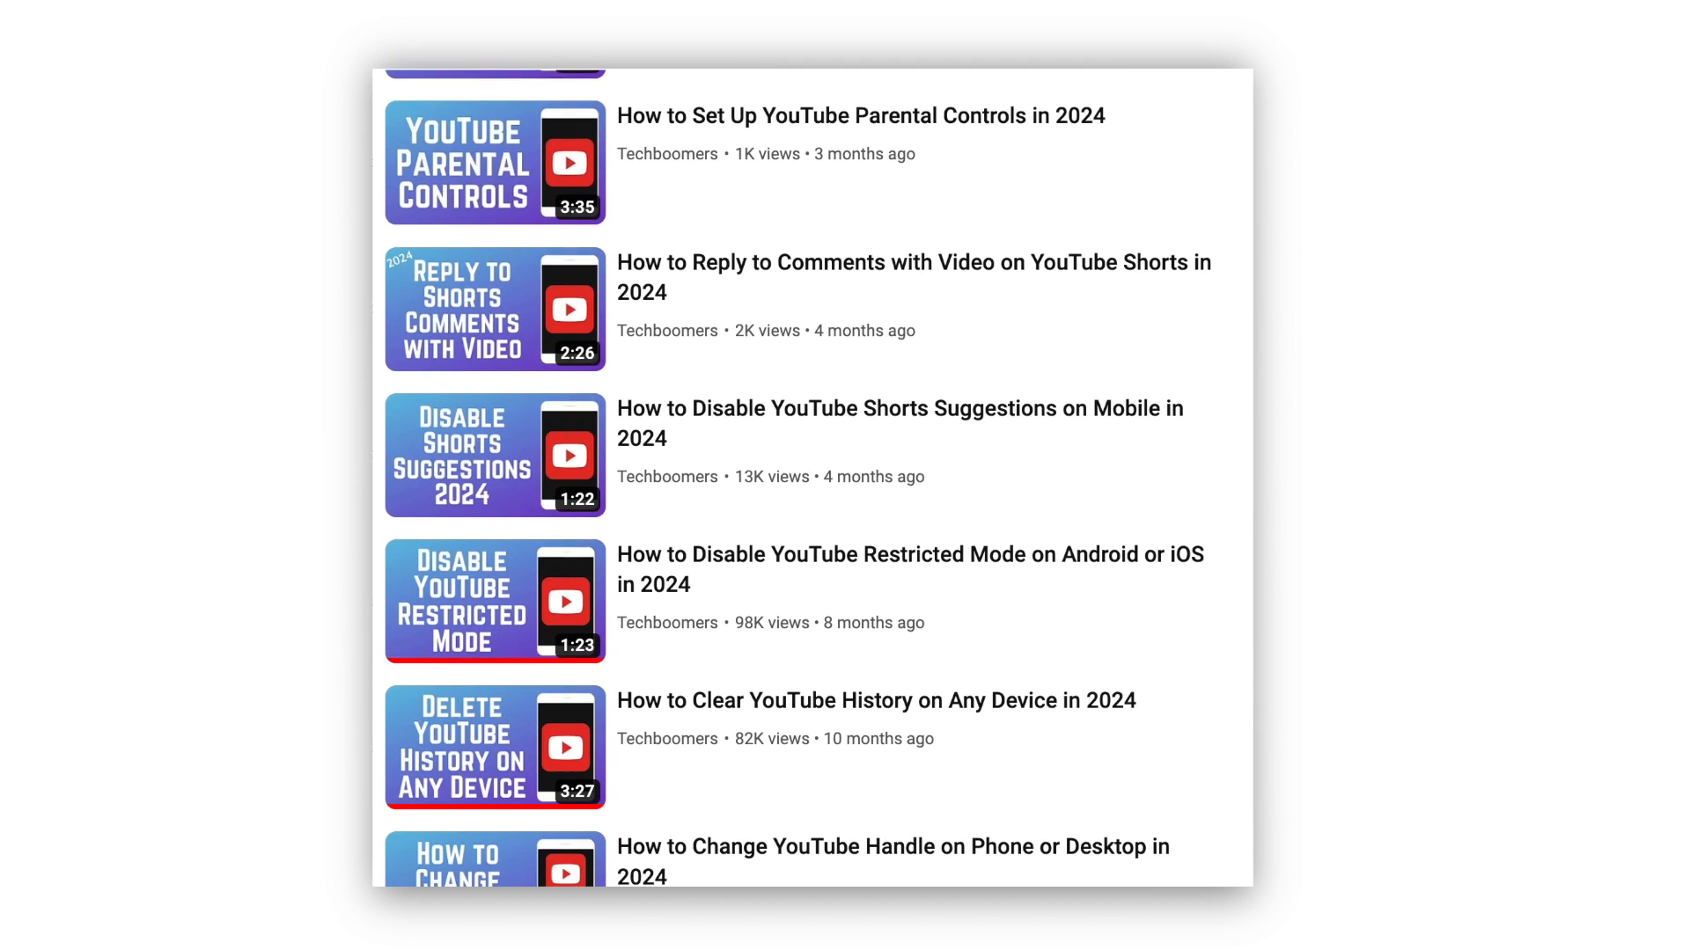